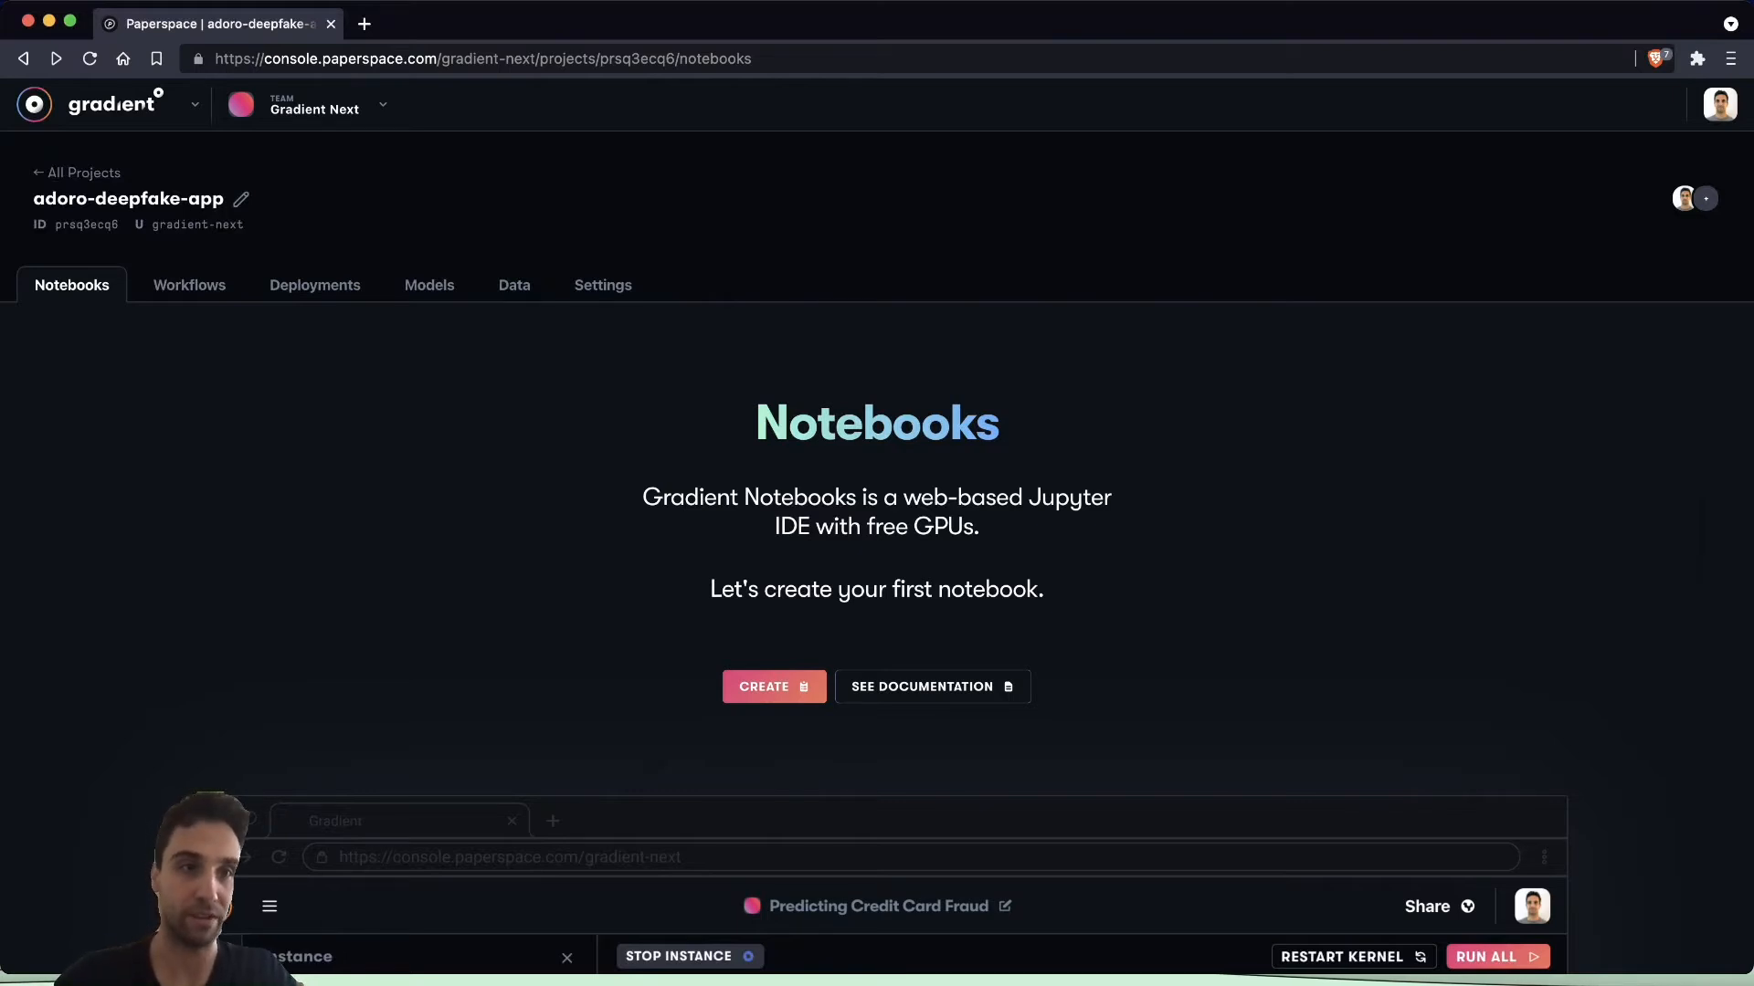
- Start a new workflow from the adoro-deepfake-app project's Workflows tab
left_click(189, 284)
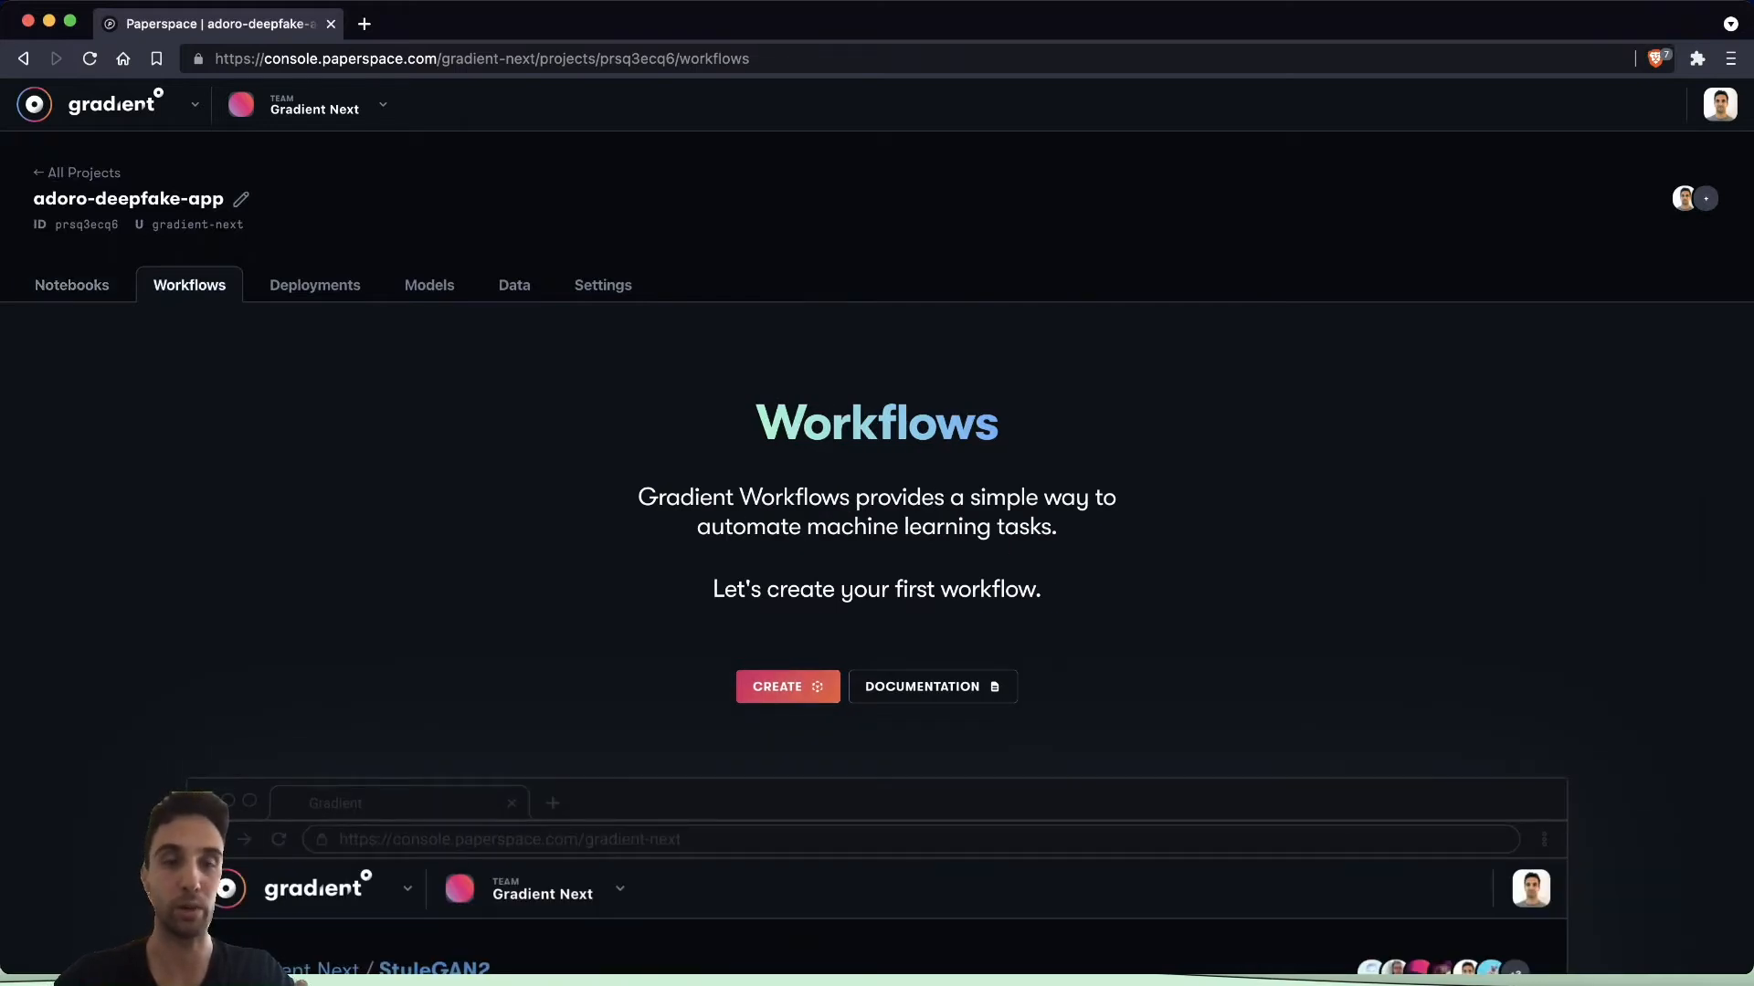
left_click(786, 686)
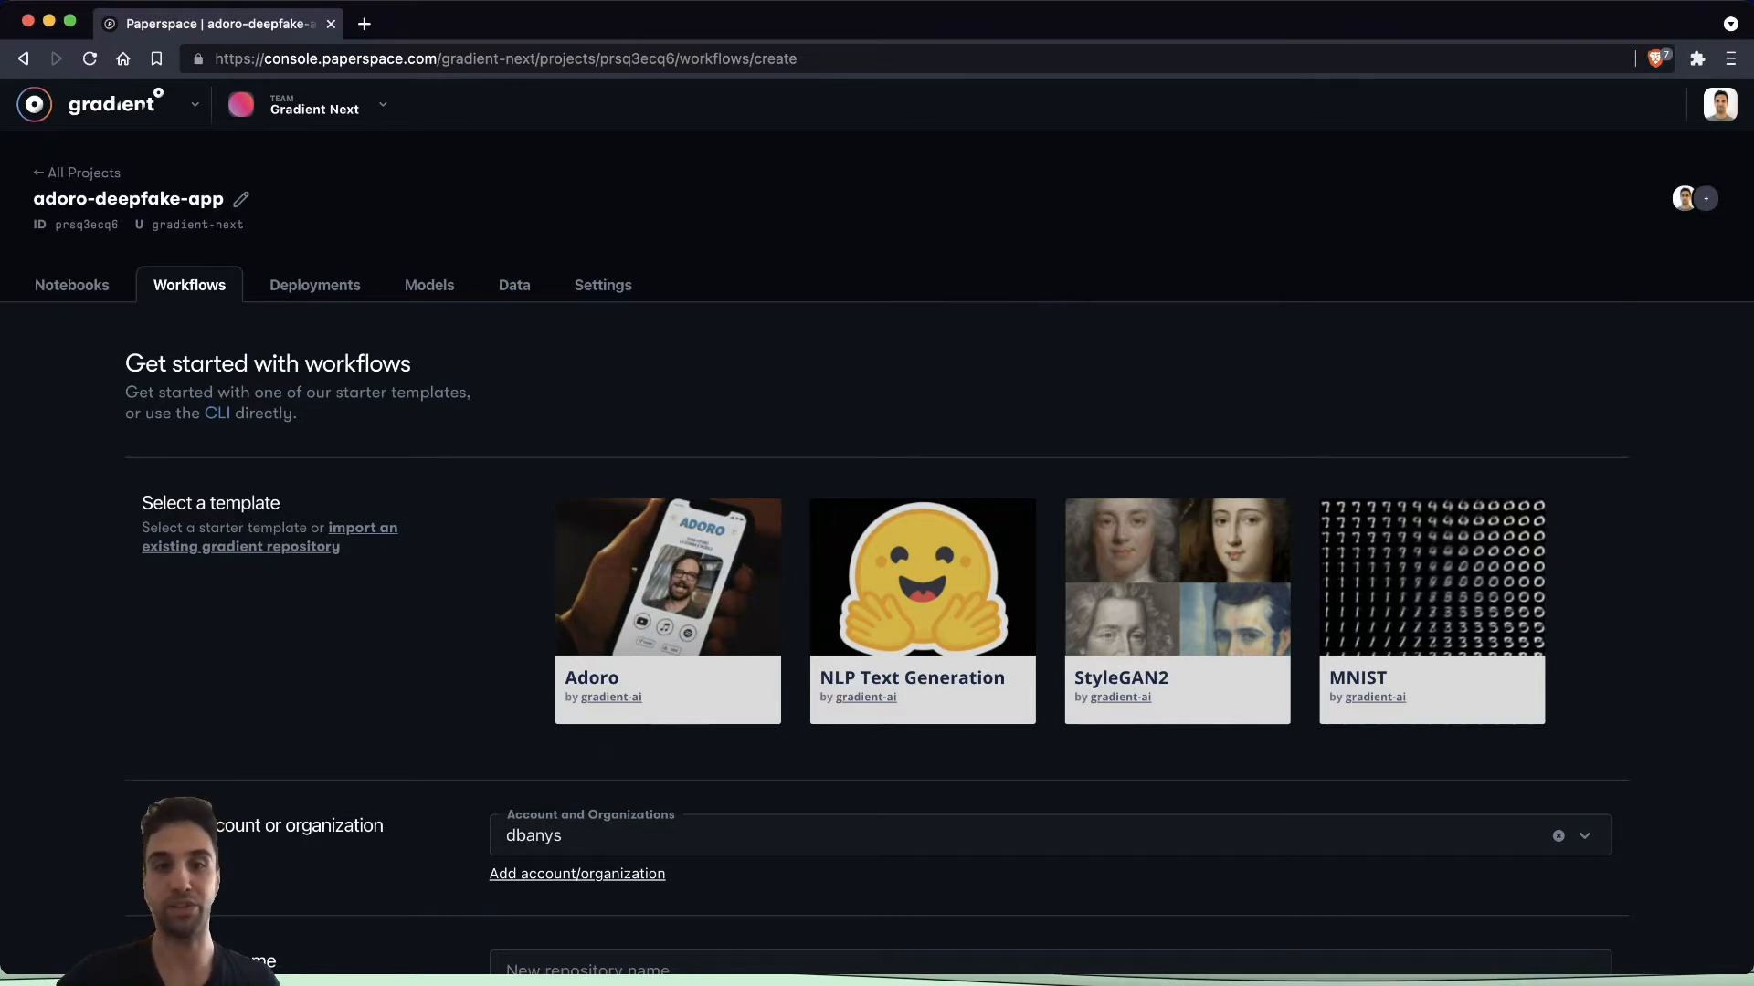
- Create a workflow from the Adoro template with repository name adoro-deepfake-application
scroll("down", 3)
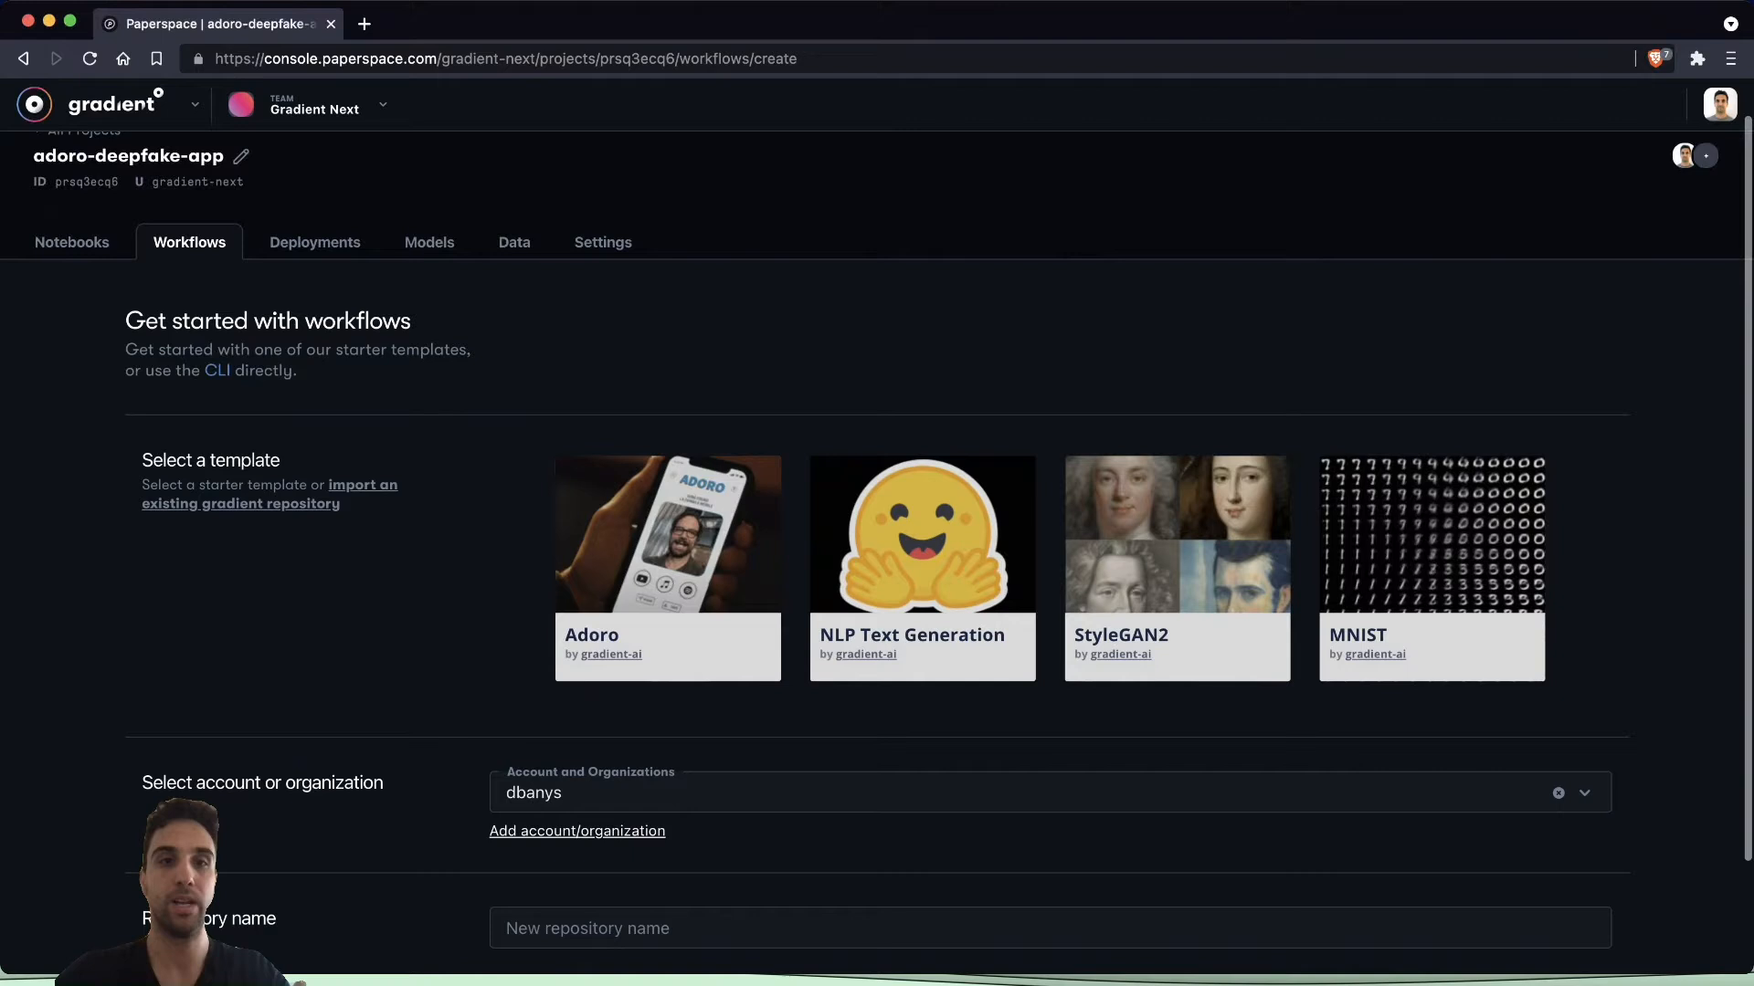
left_click(667, 533)
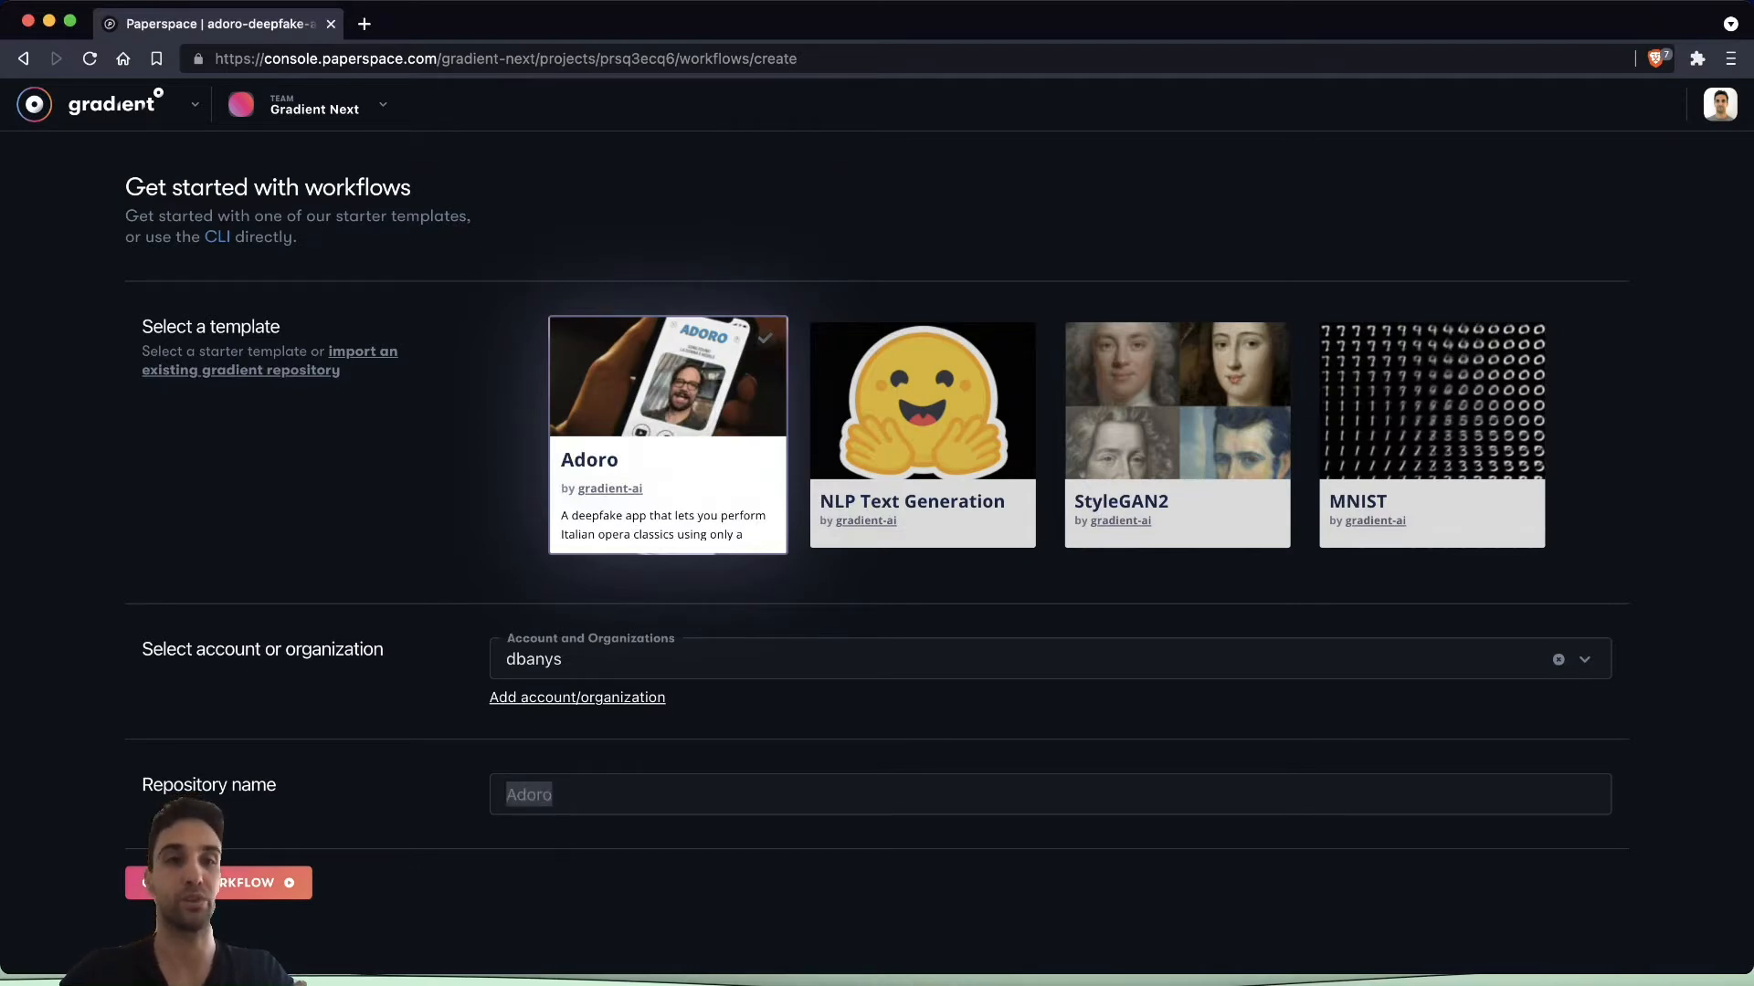
type("adoro")
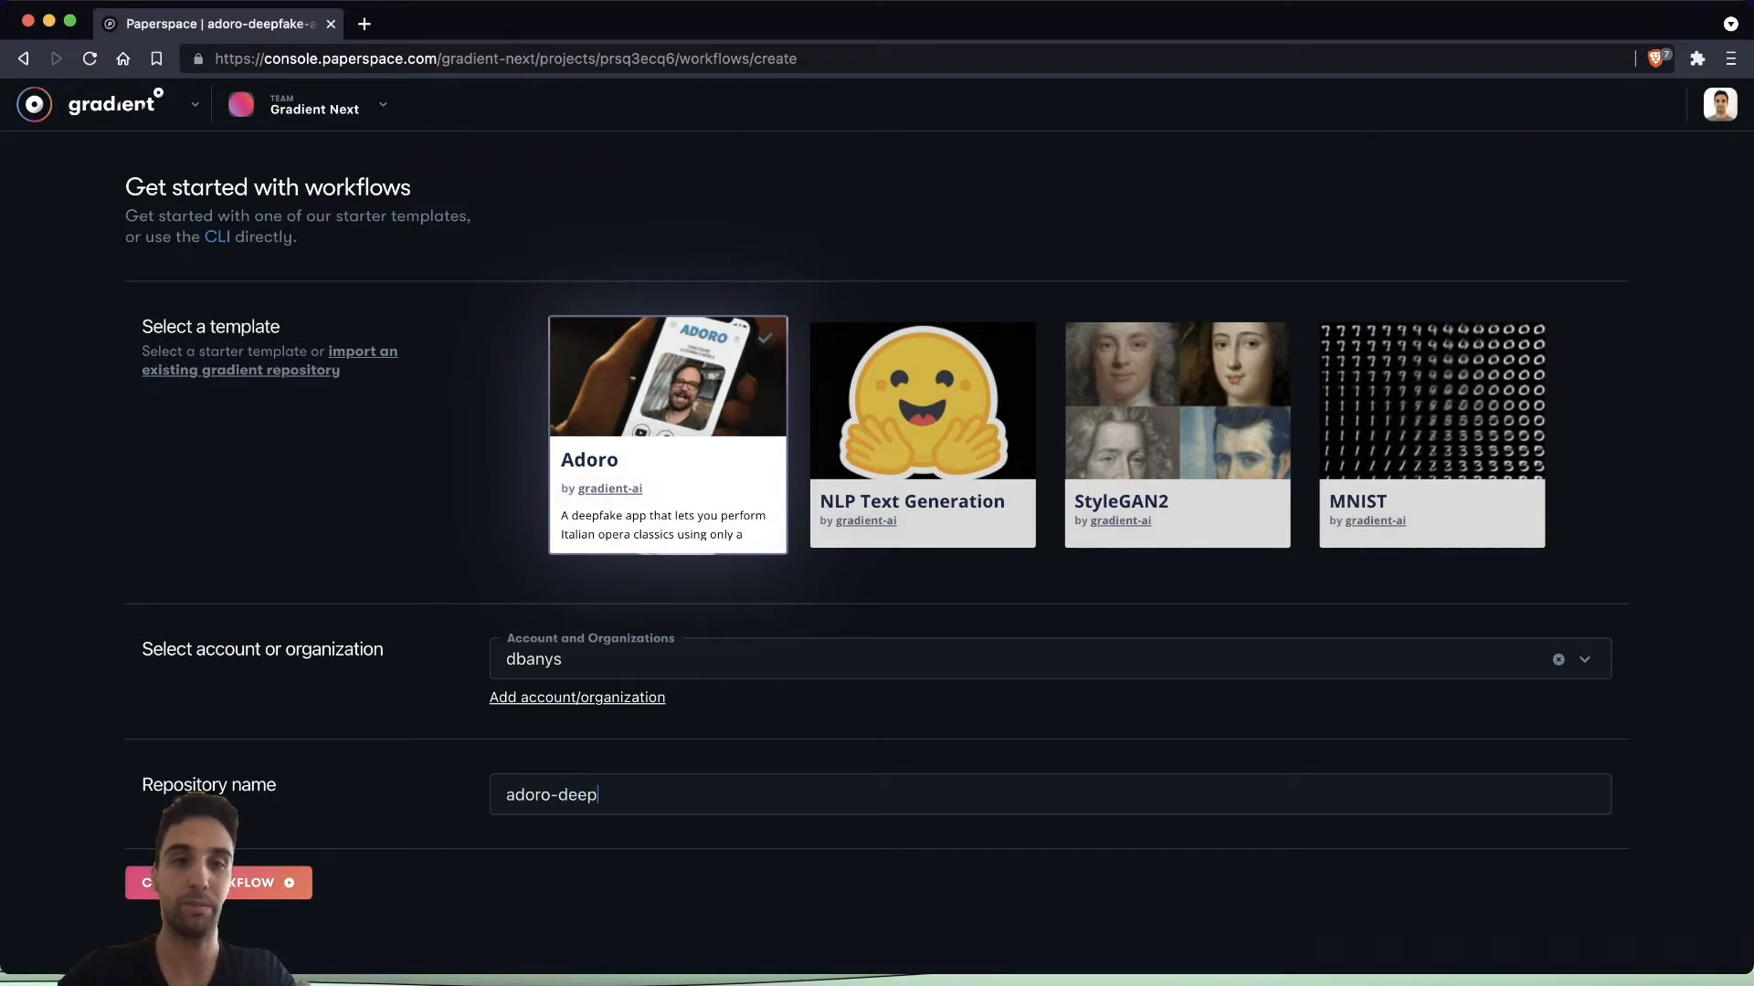
type("fake-applicat")
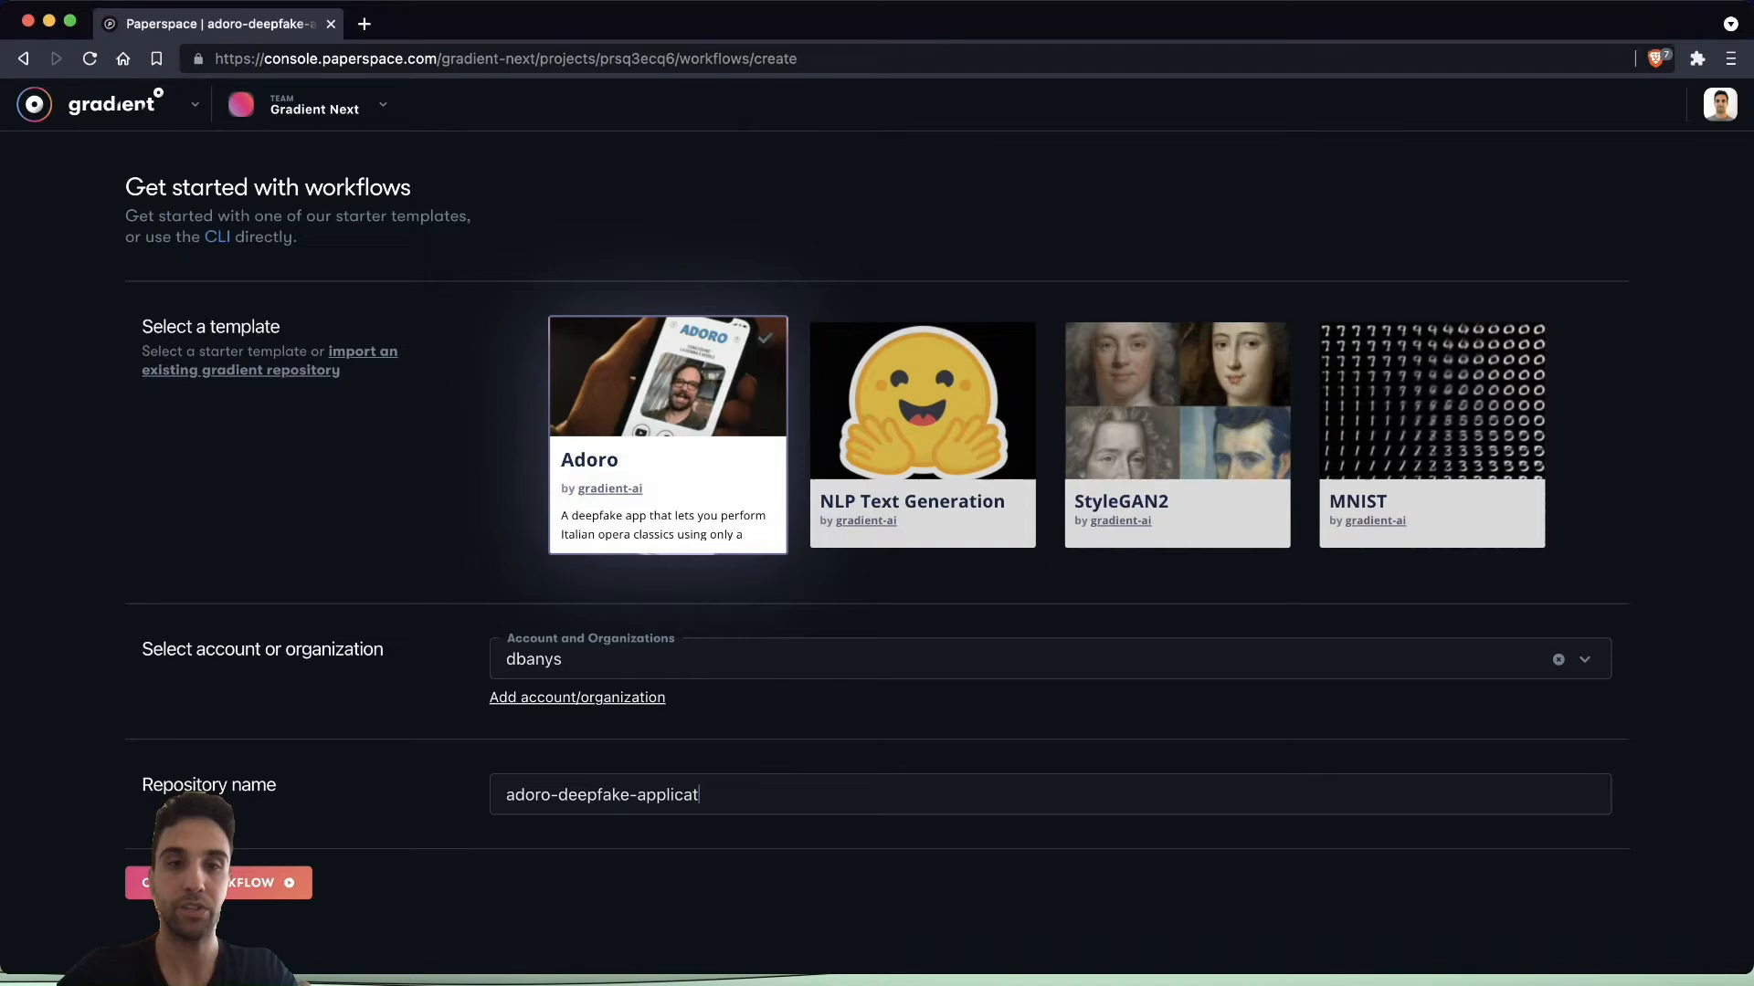
left_click(218, 882)
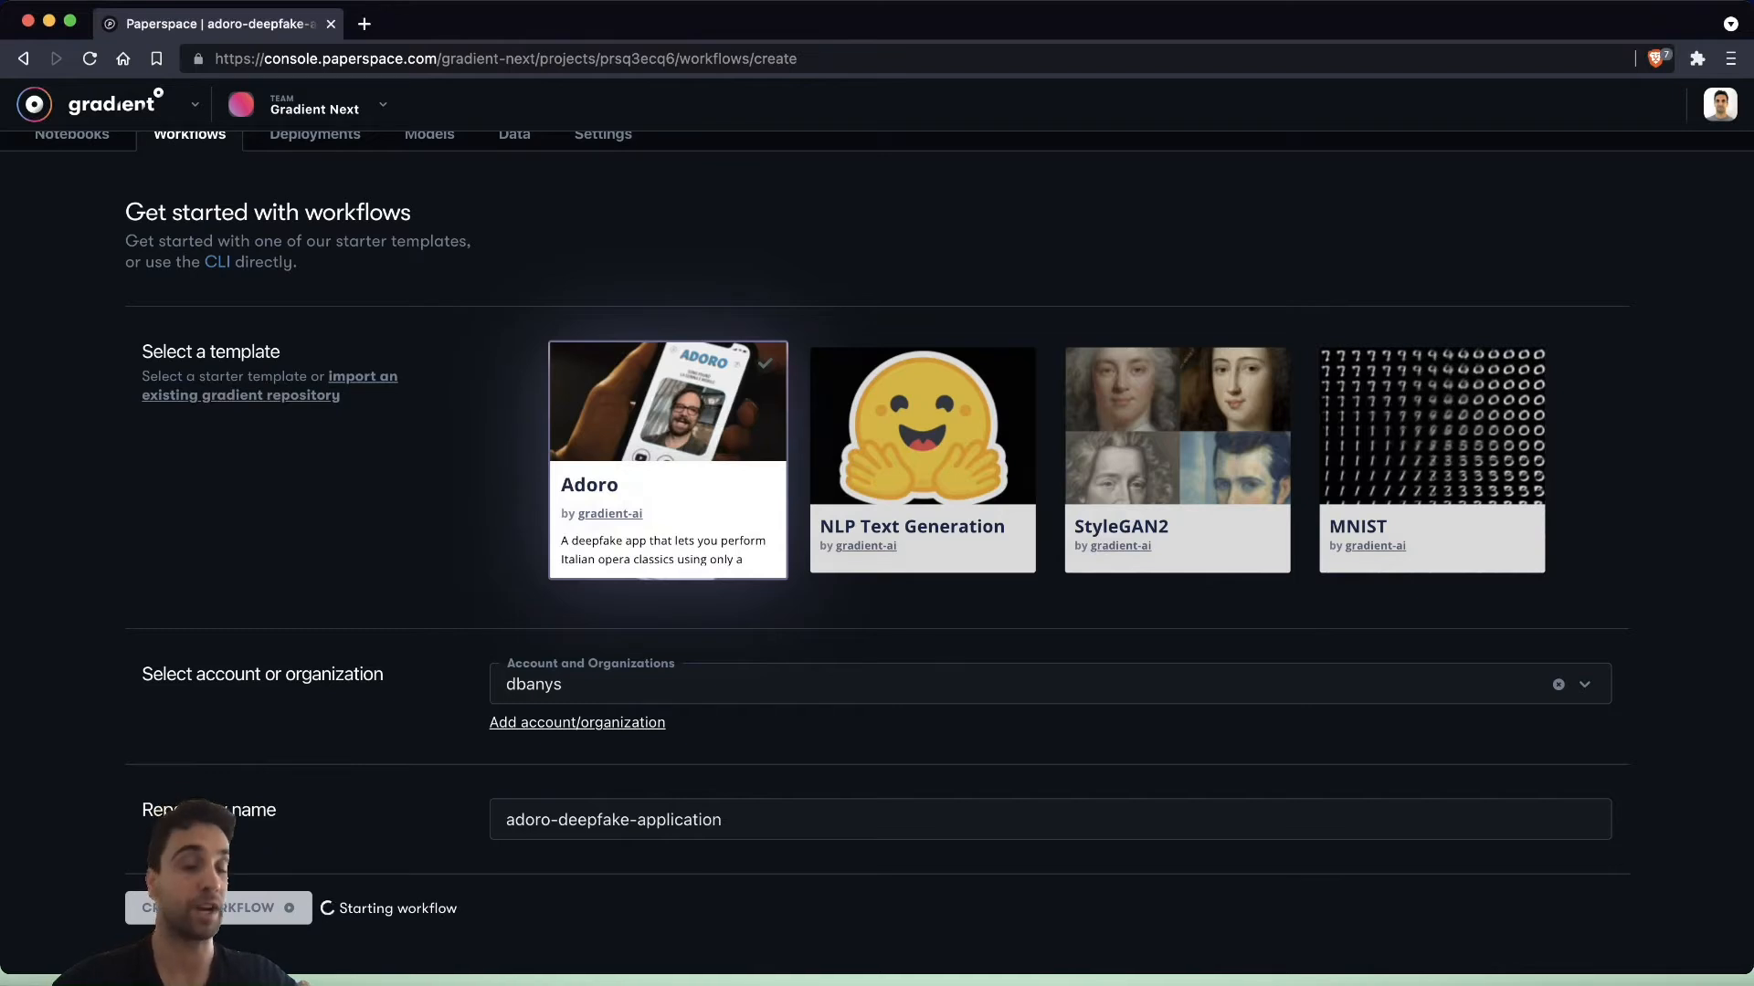
- Open the Initial commit run to view the ValidateModel and CreateDeployment jobs
left_click(219, 907)
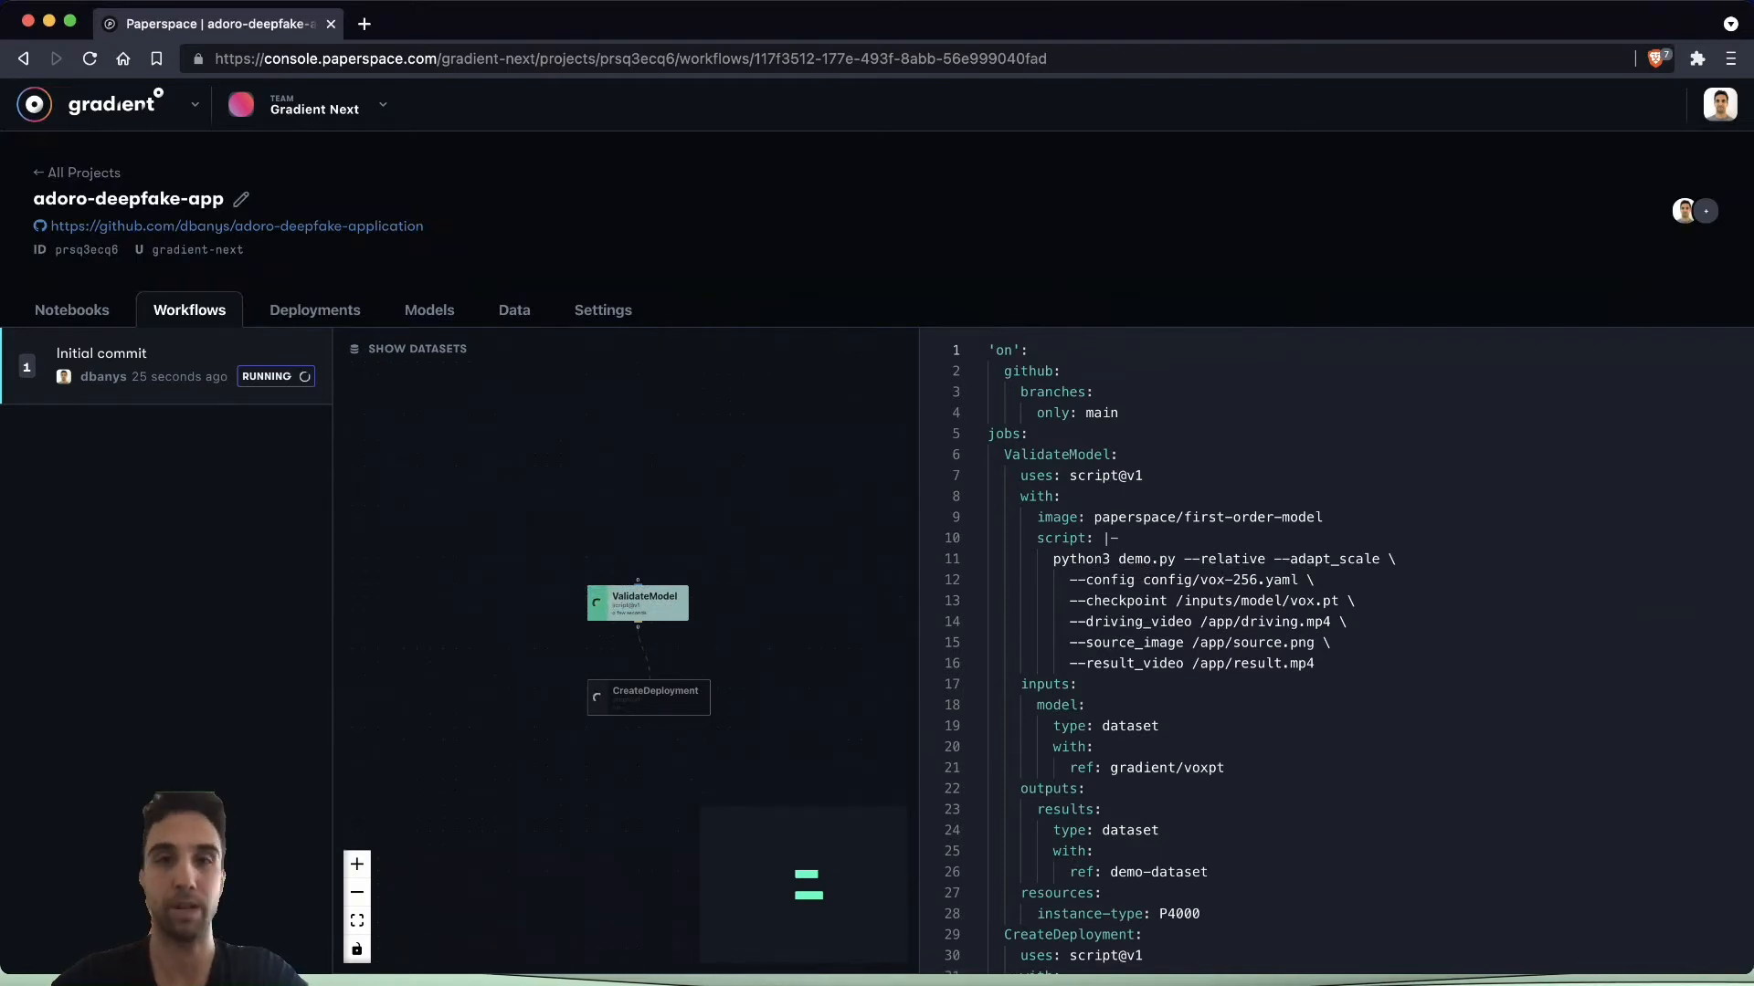
scroll("down", 3)
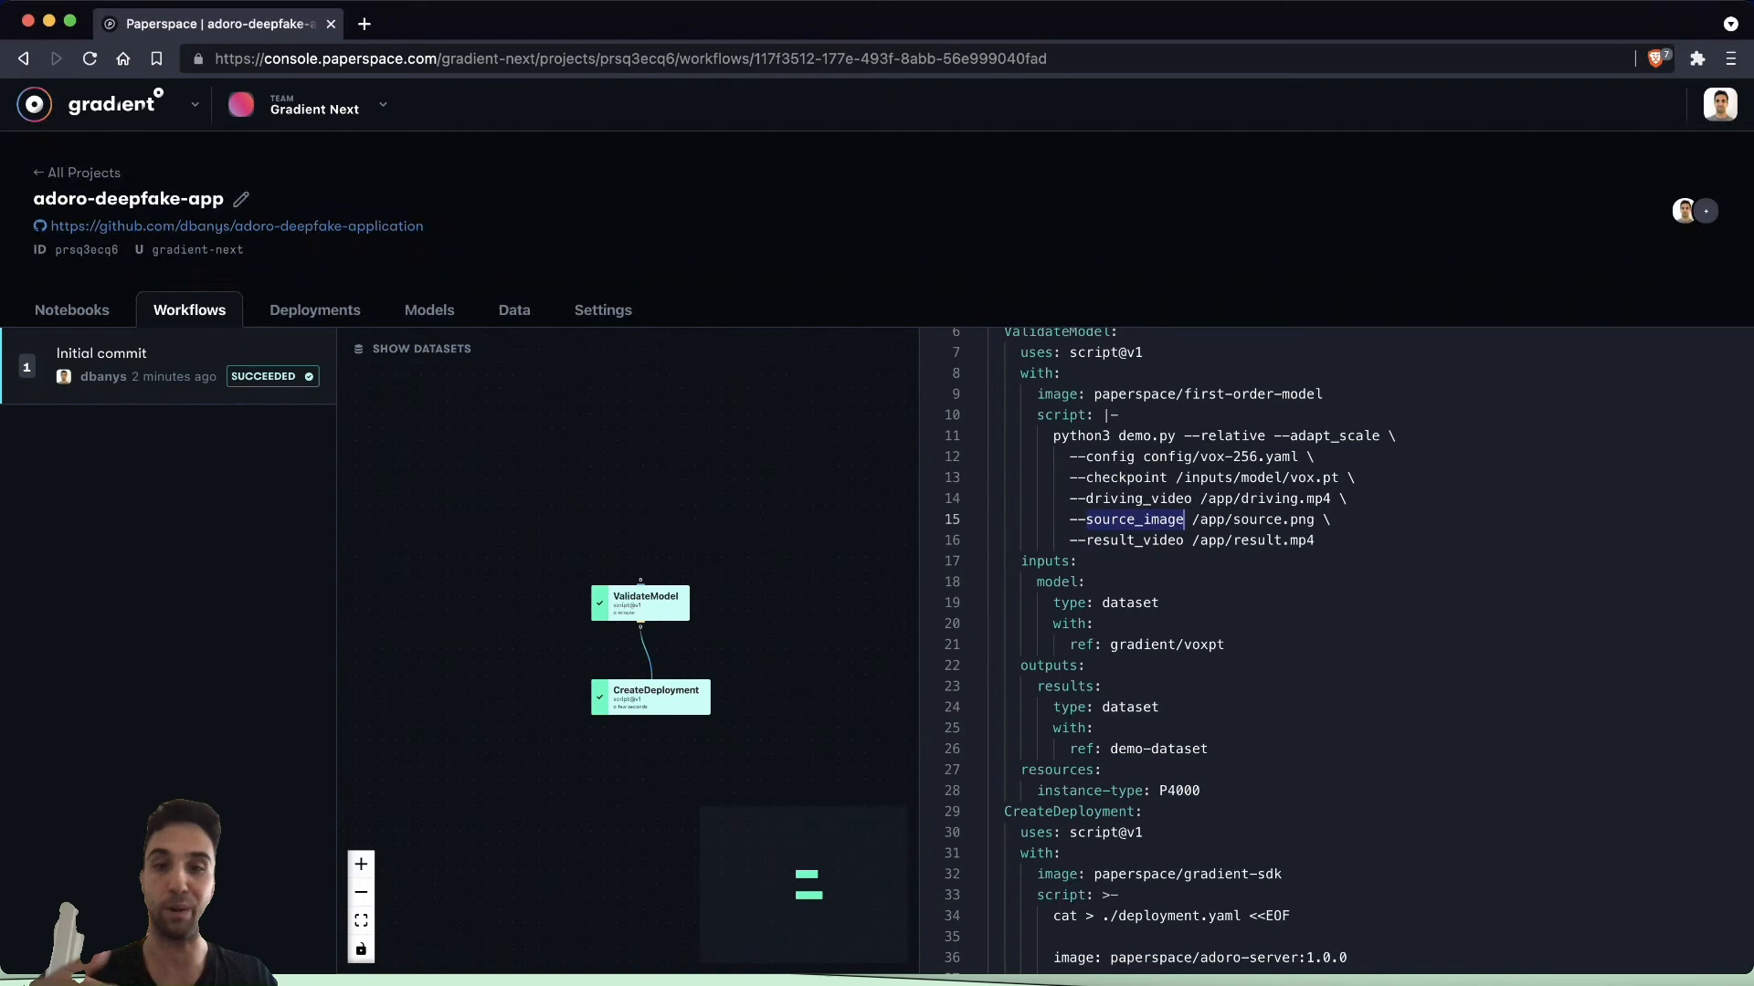
- Review the workflow YAML, highlight the adoro server image name, and view the CreateDeployment logs
scroll("down", 3)
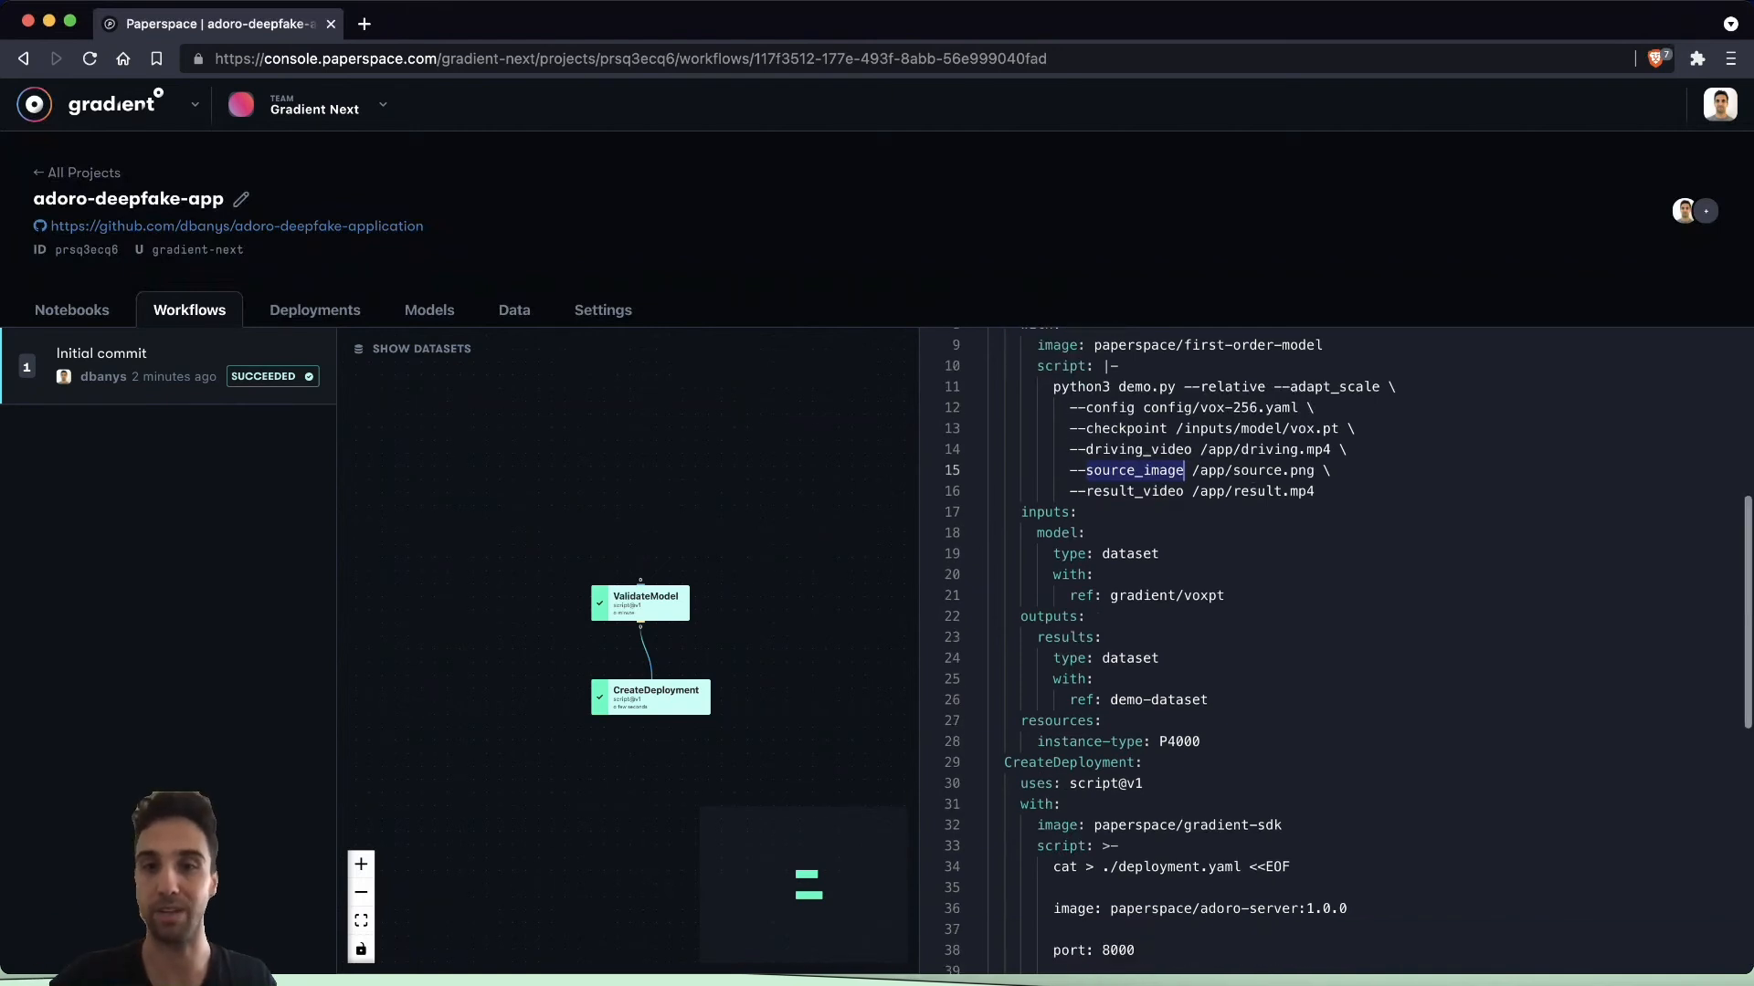
scroll("down", 3)
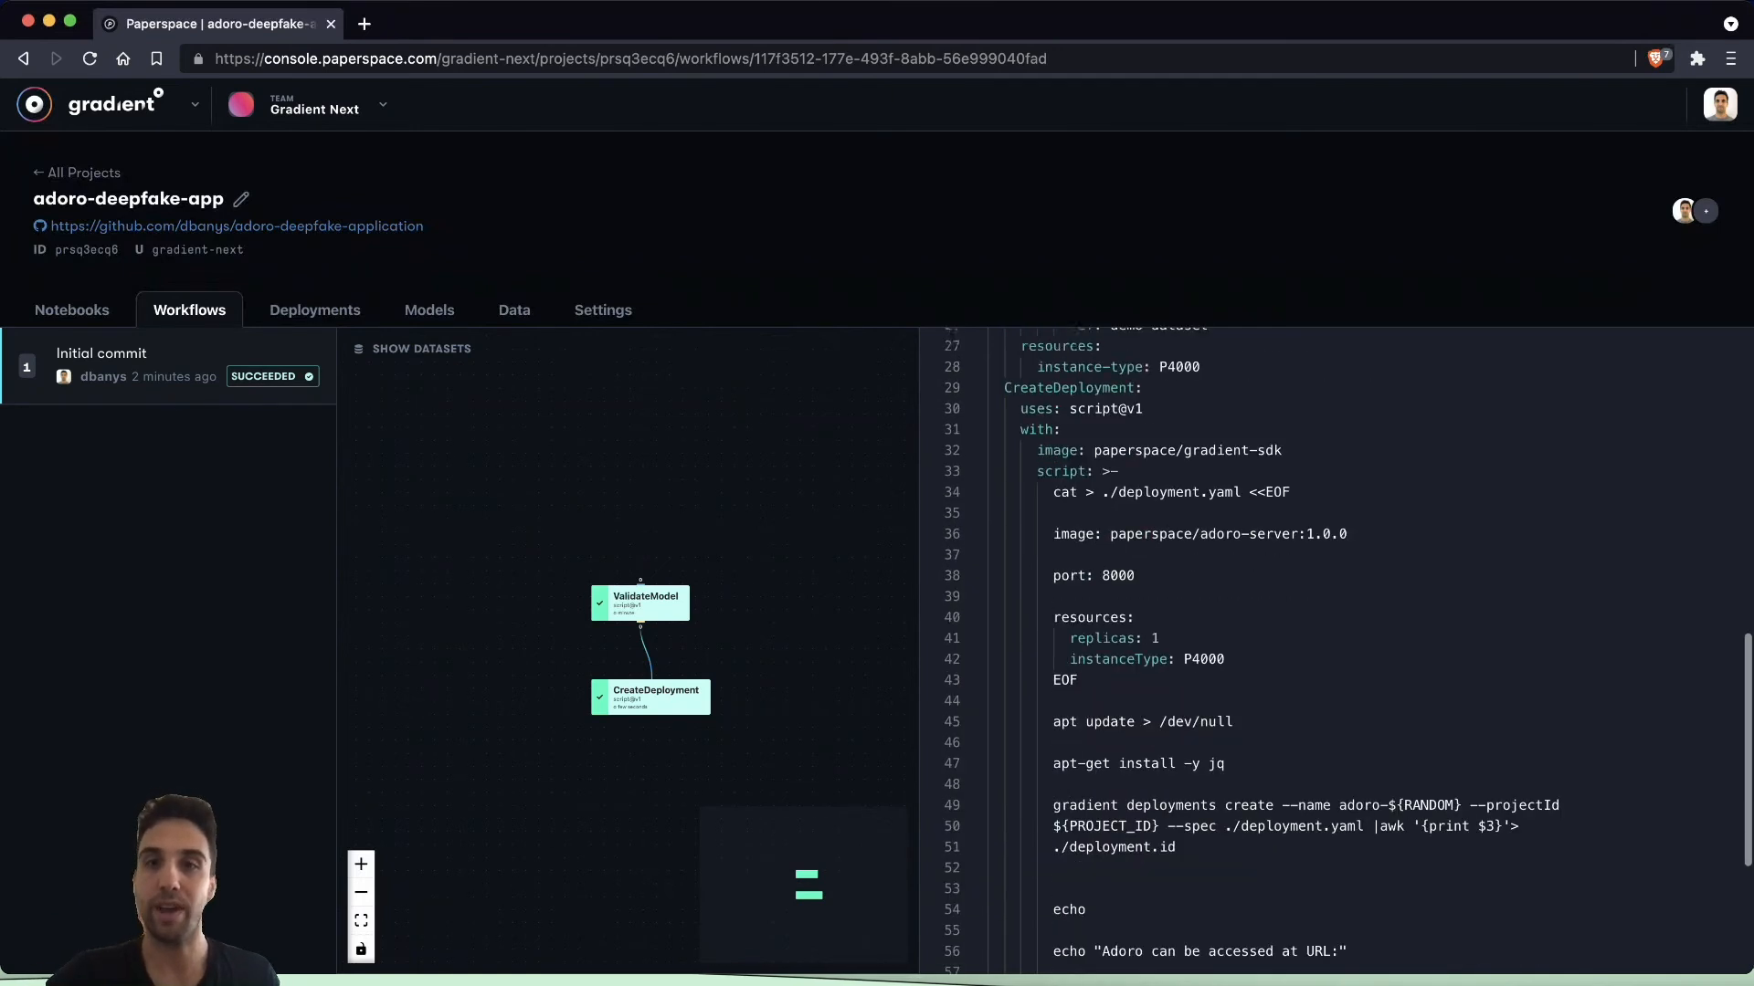
scroll("down", 3)
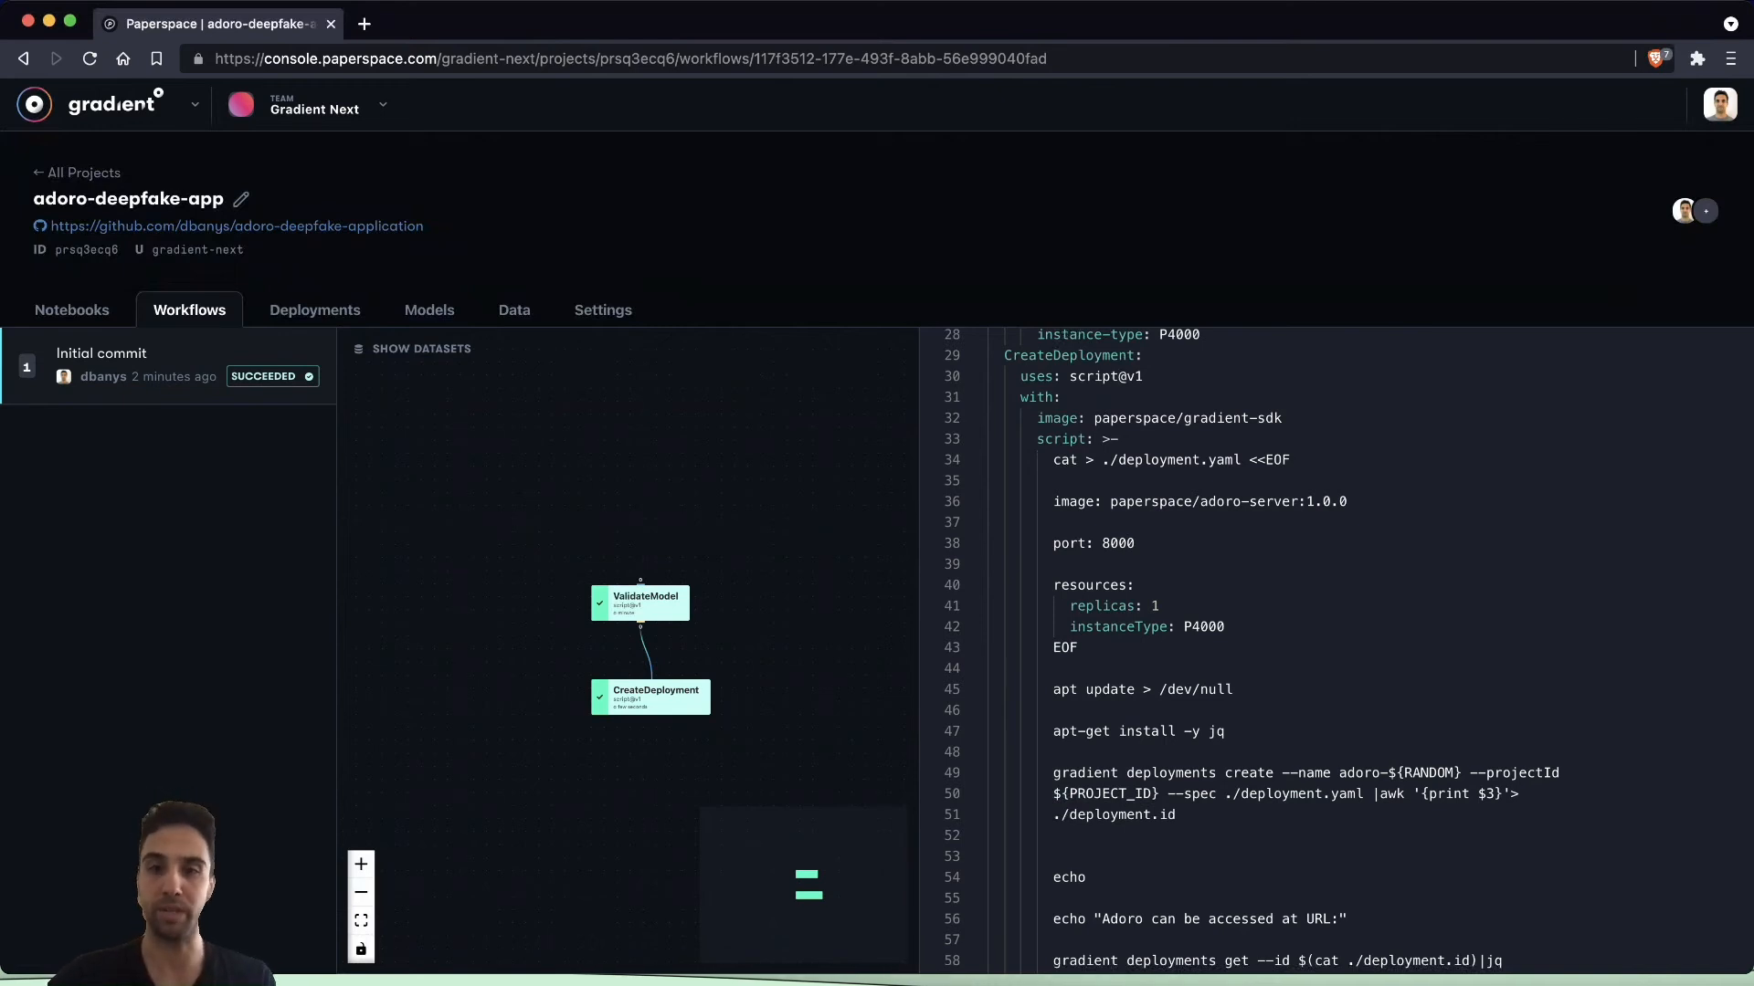
scroll("down", 3)
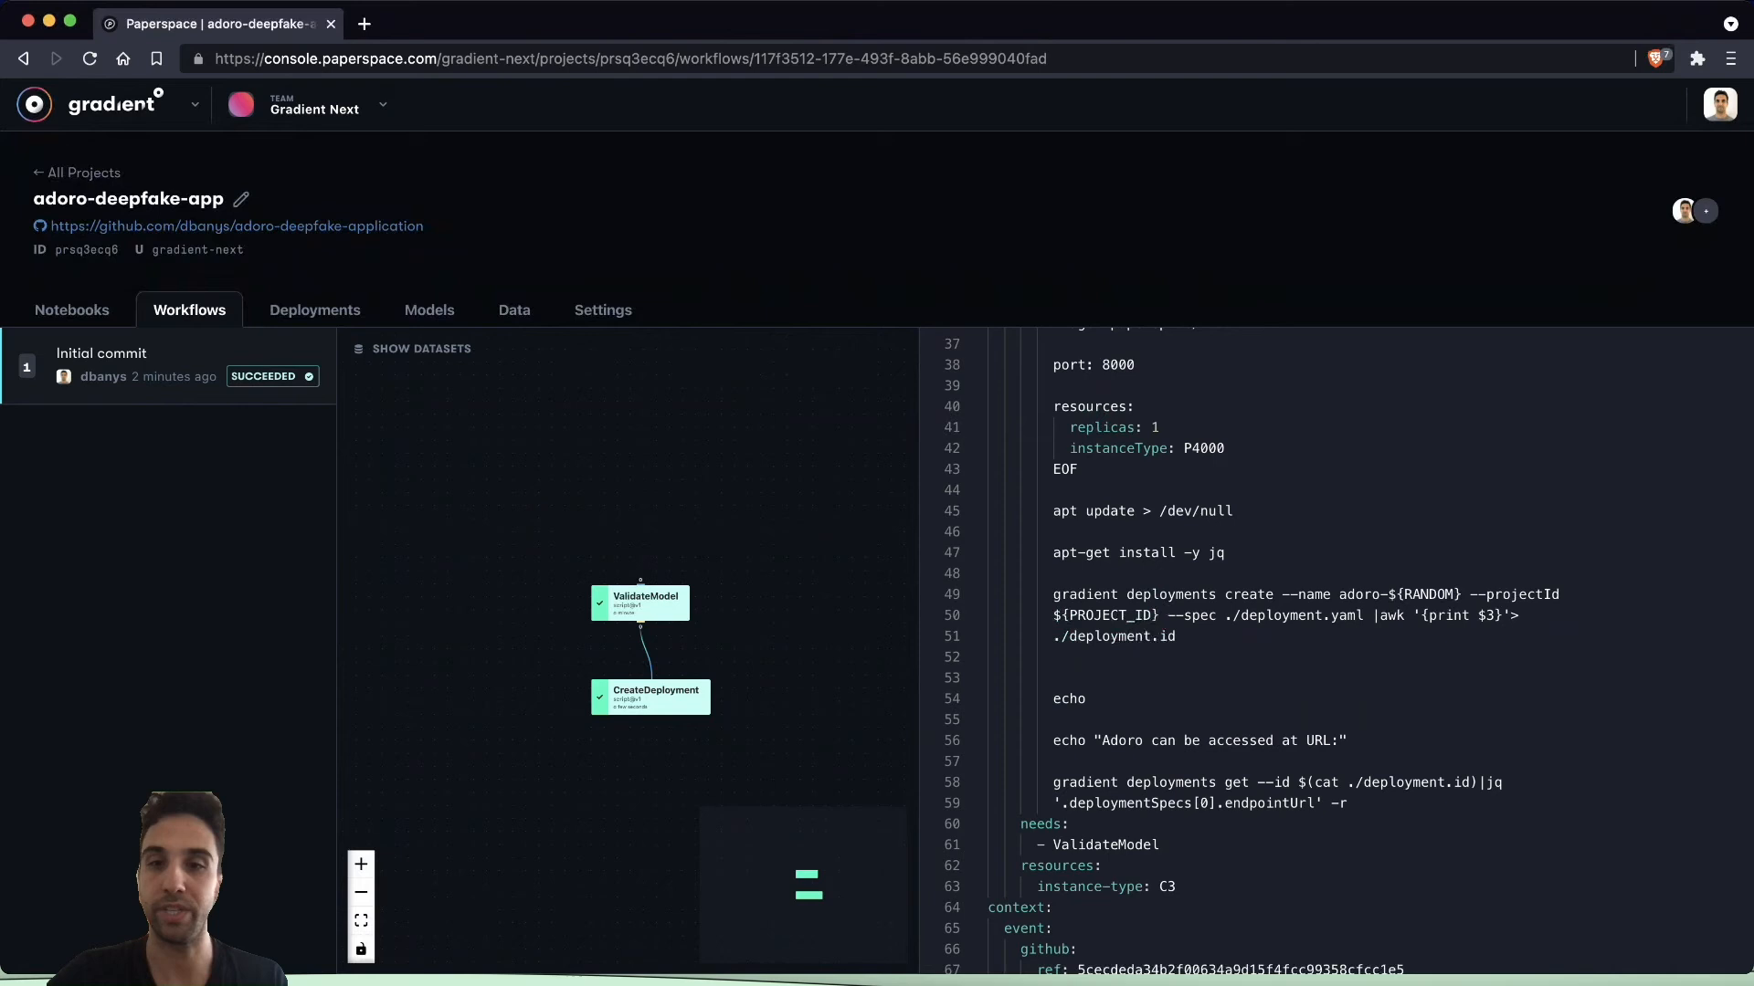
double_click(1167, 886)
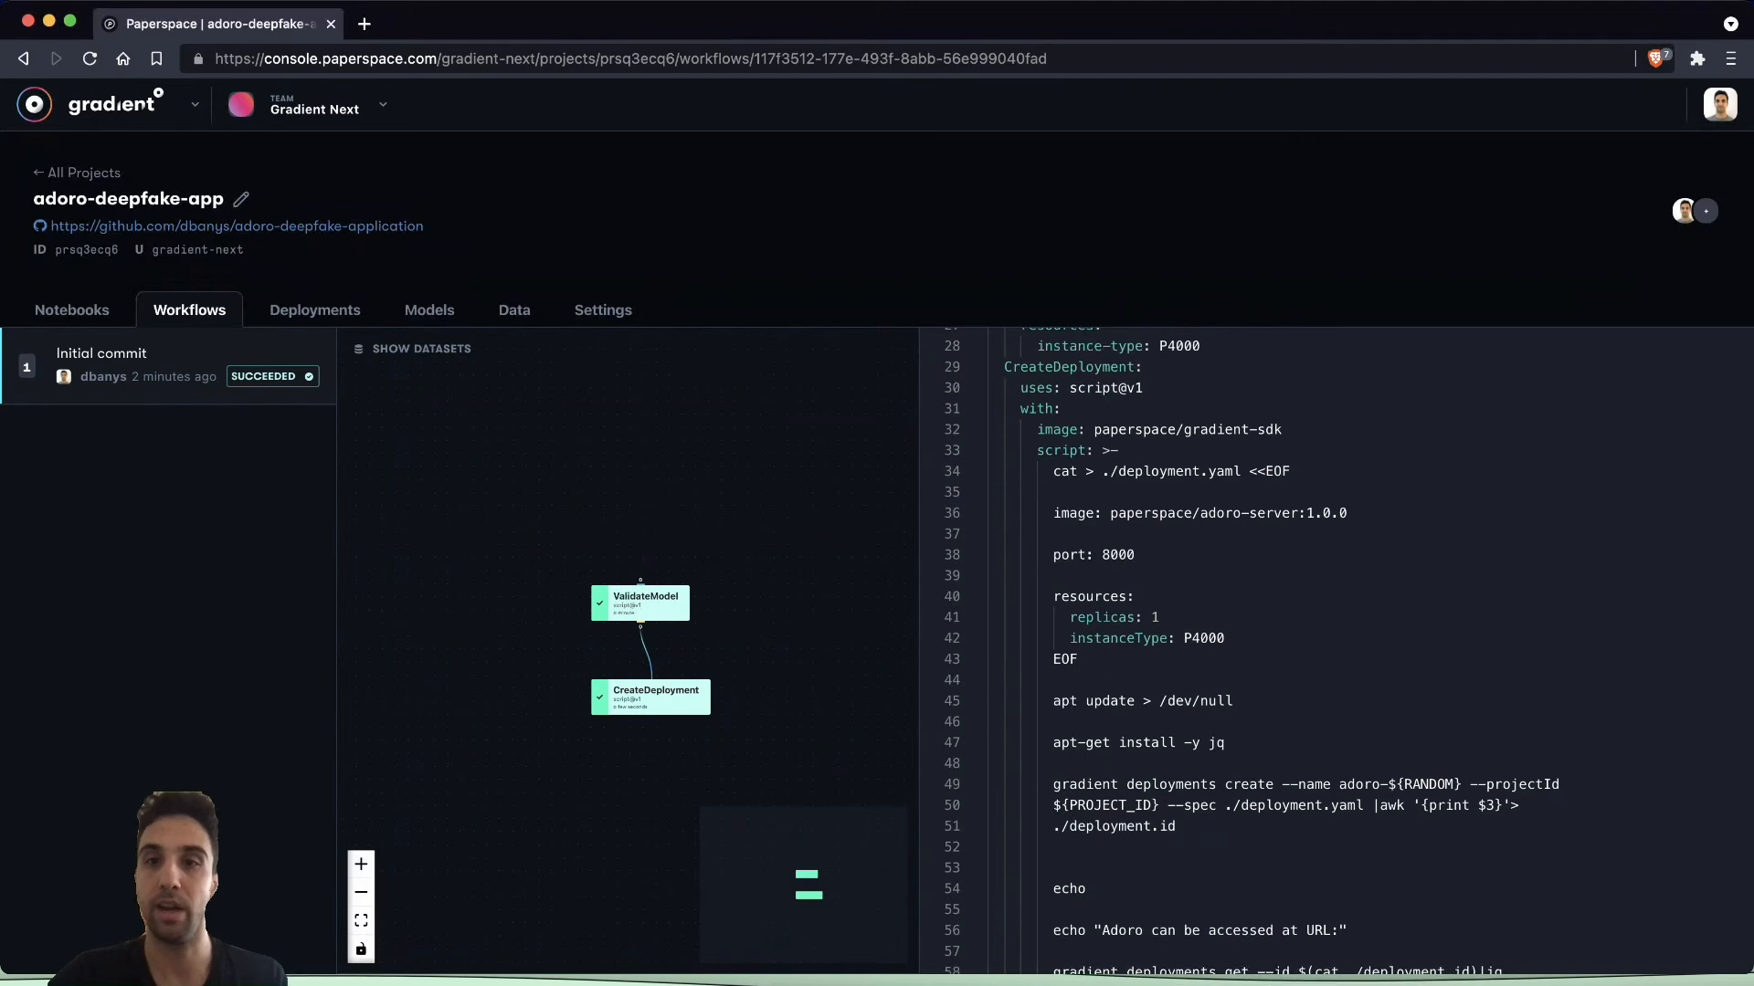
double_click(1216, 512)
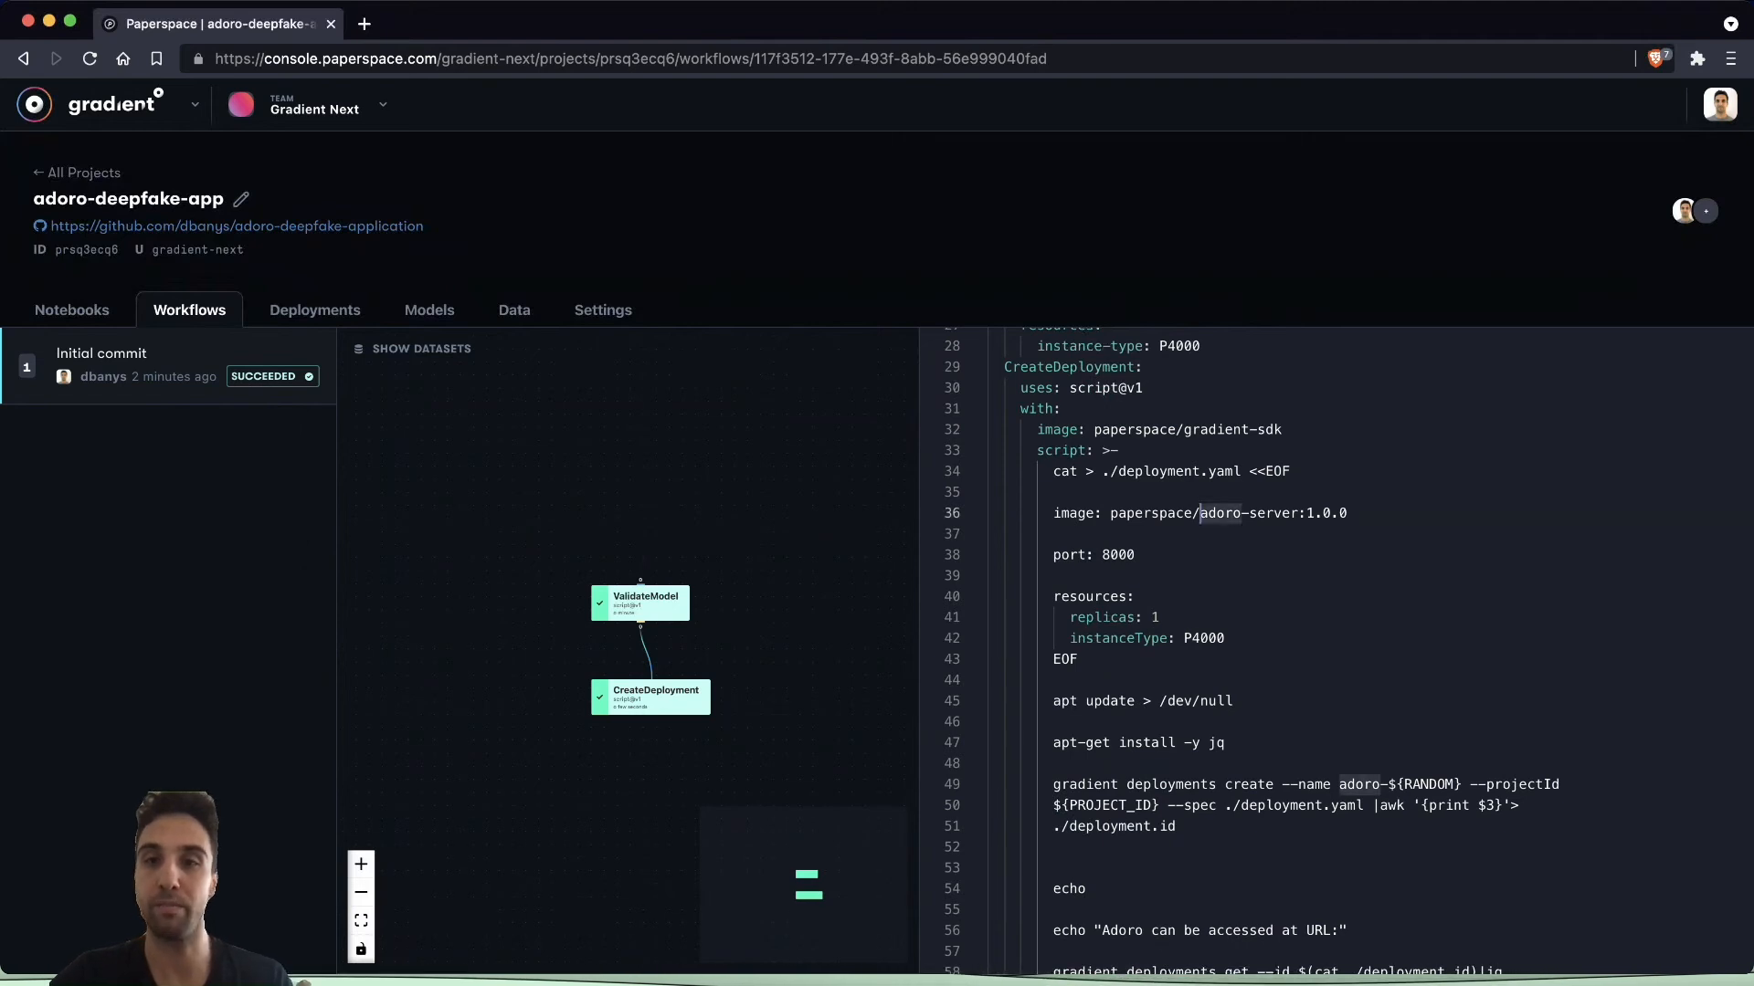
double_click(1248, 513)
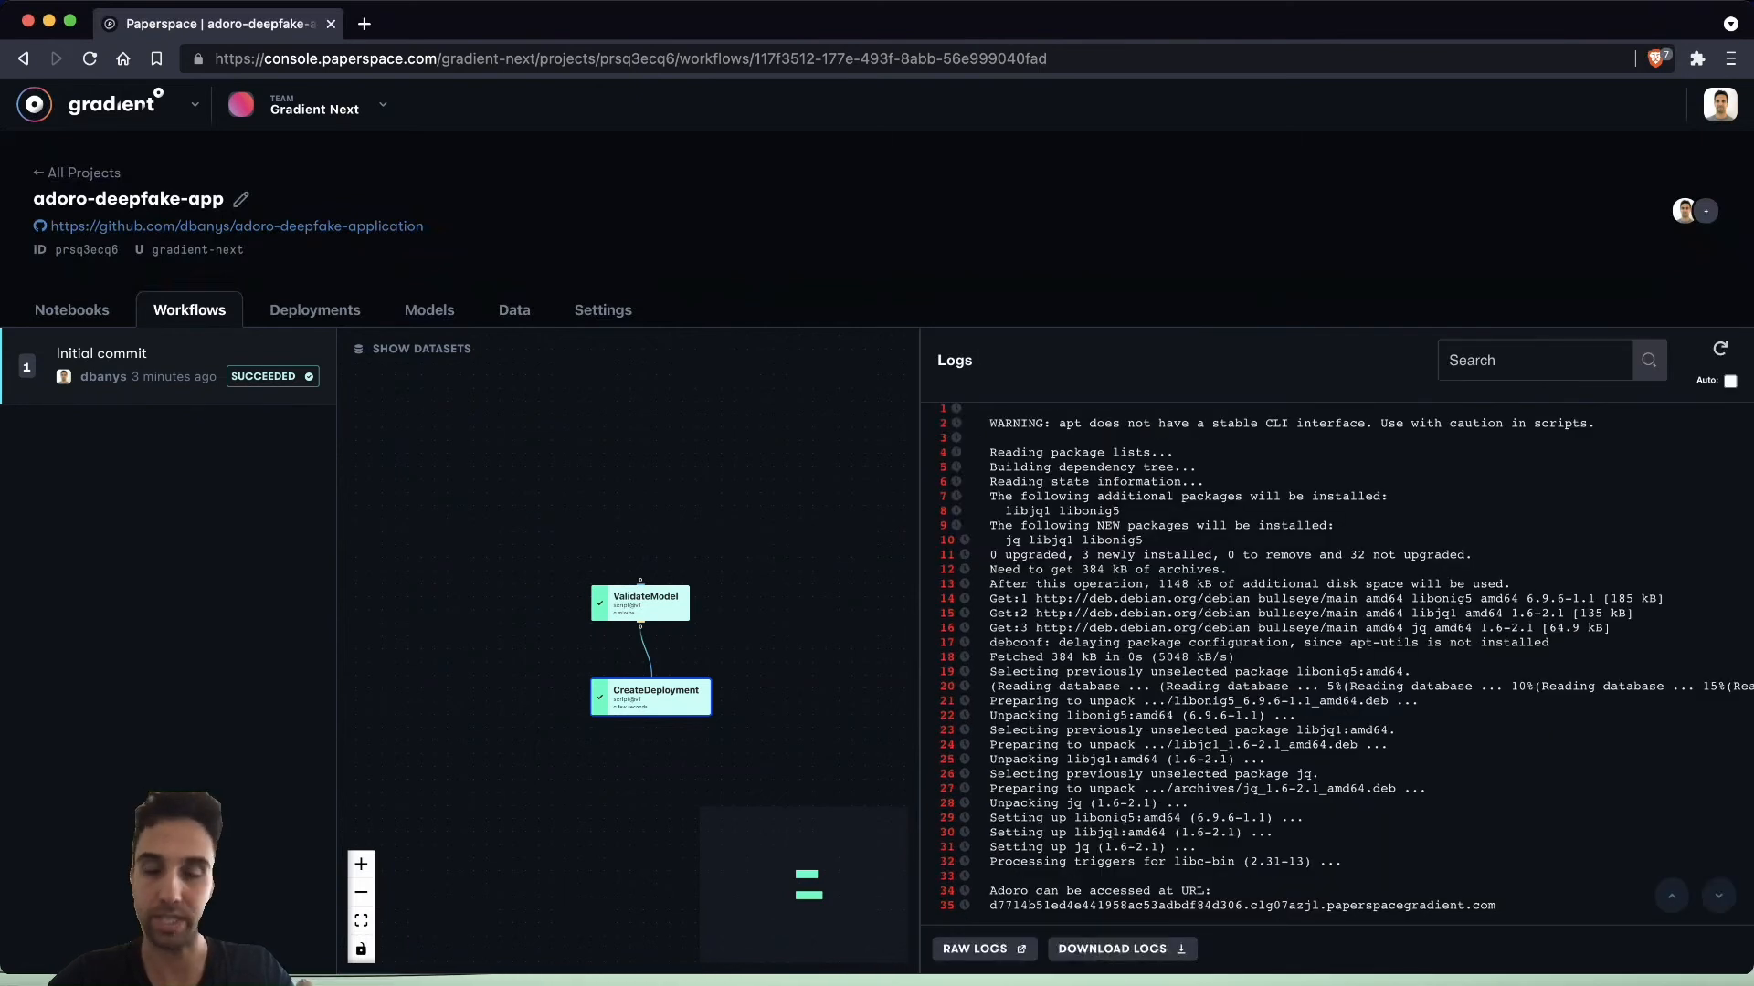
- Copy the Adoro access URL from the logs into a new browser tab
double_click(1240, 905)
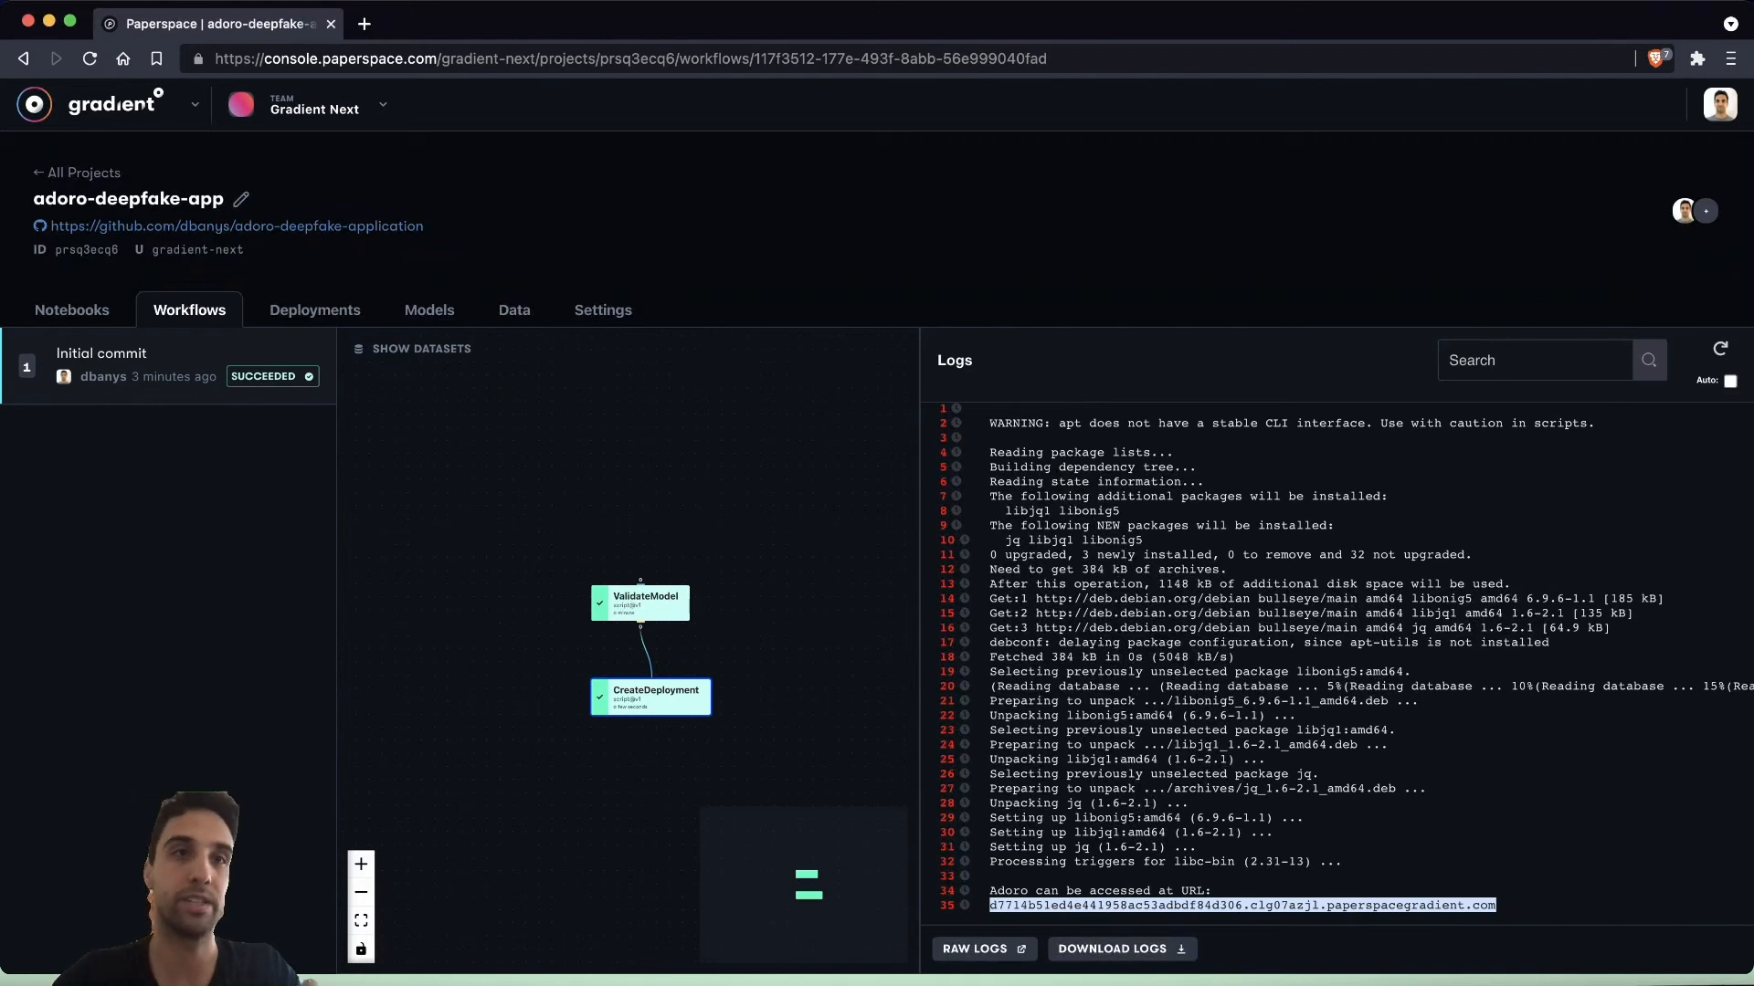
left_click(611, 24)
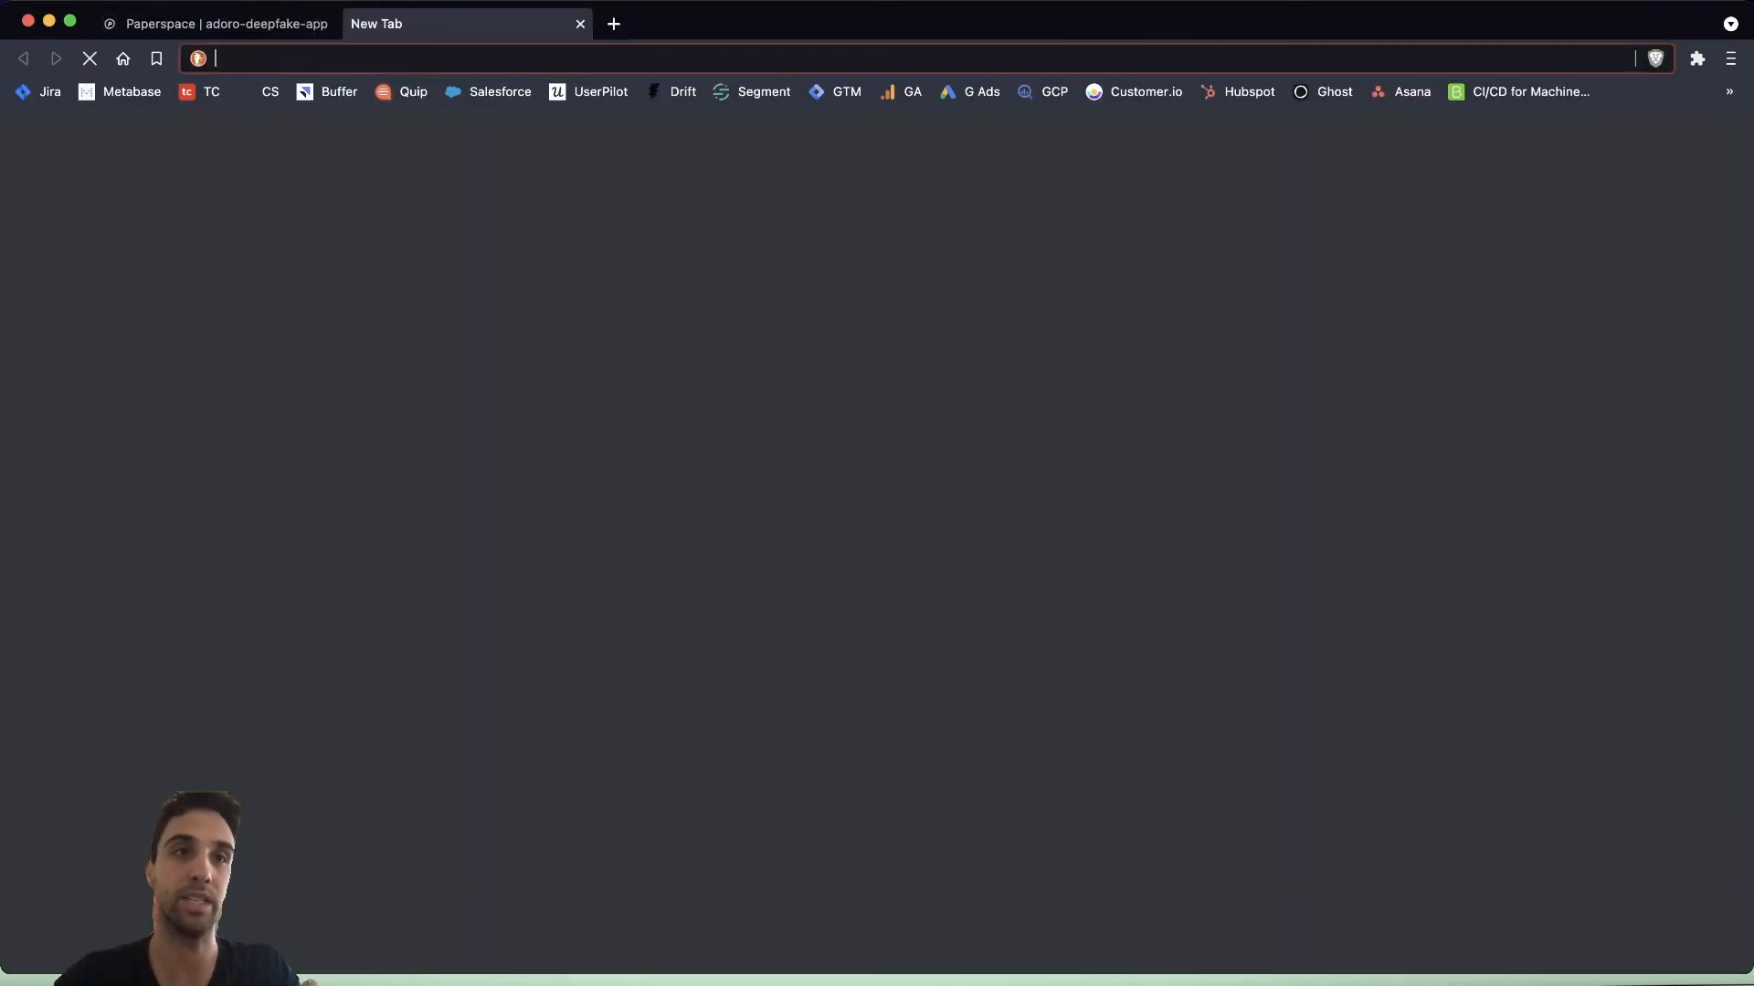
- Load the deployed Adoro app at its paperspacegradient.com deployment URL
type("https://d7714b51ed4e441958ac53adbdf84d306.clg07azjl.paperspacegradient.com")
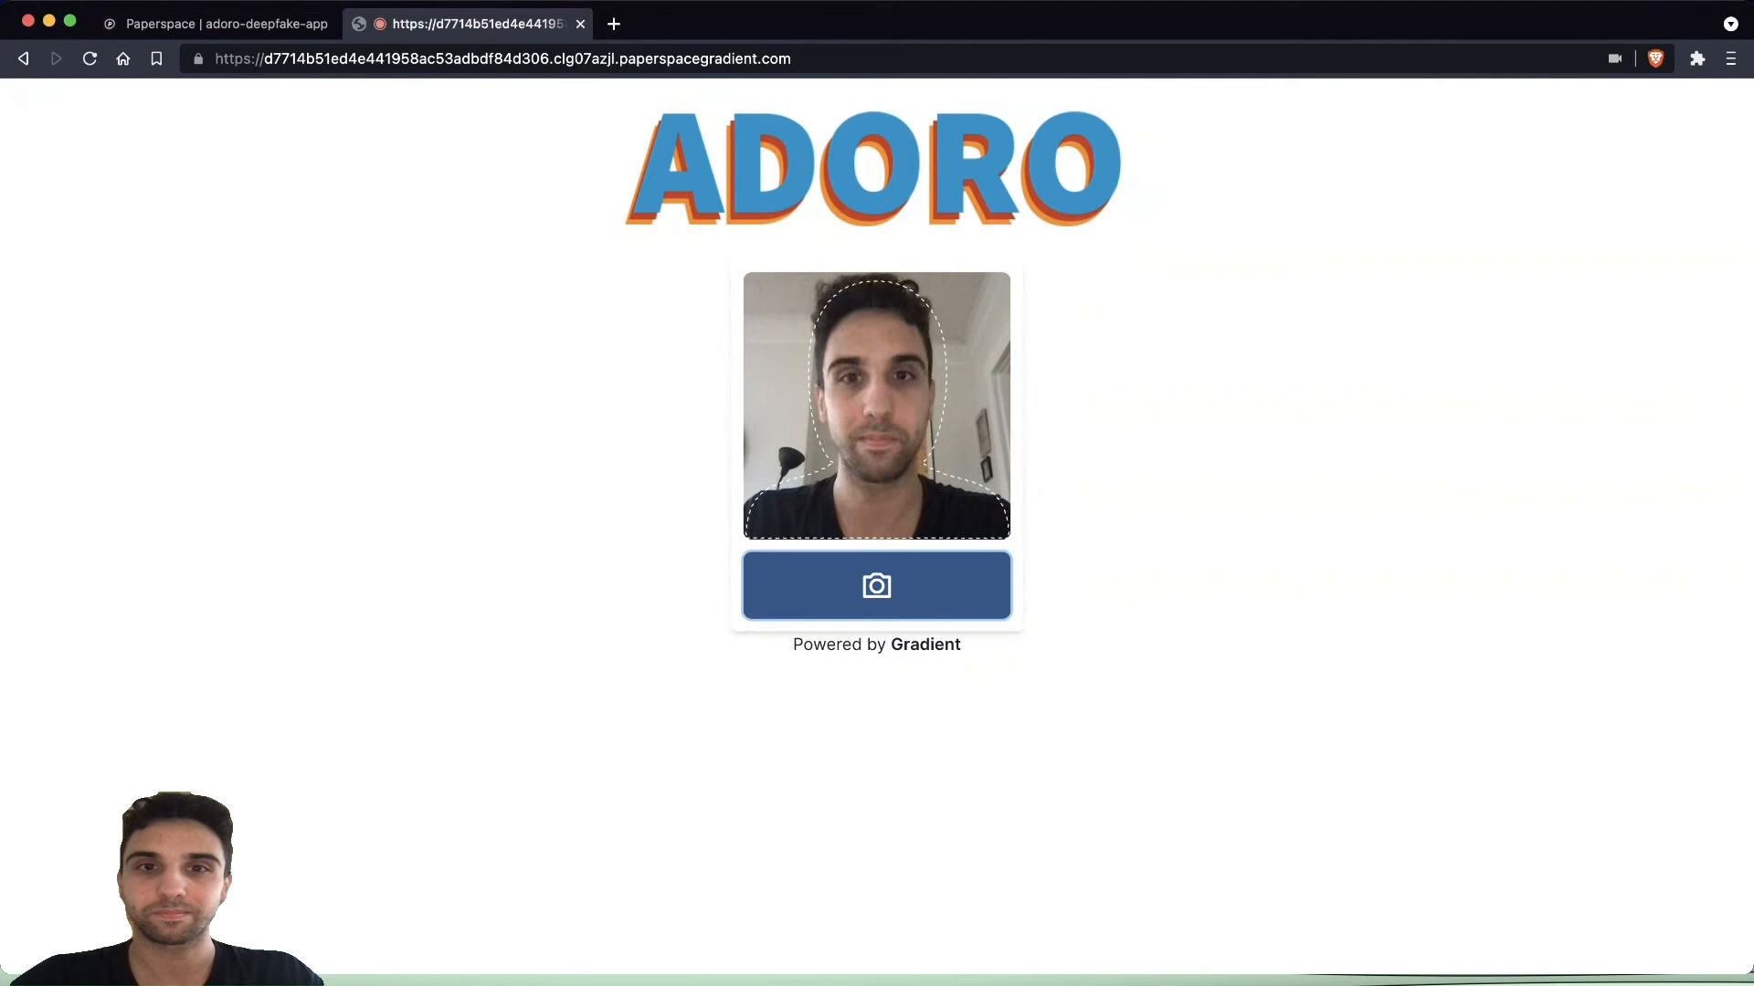
- Take a selfie in Adoro and play the generated deepfake opera video
left_click(876, 584)
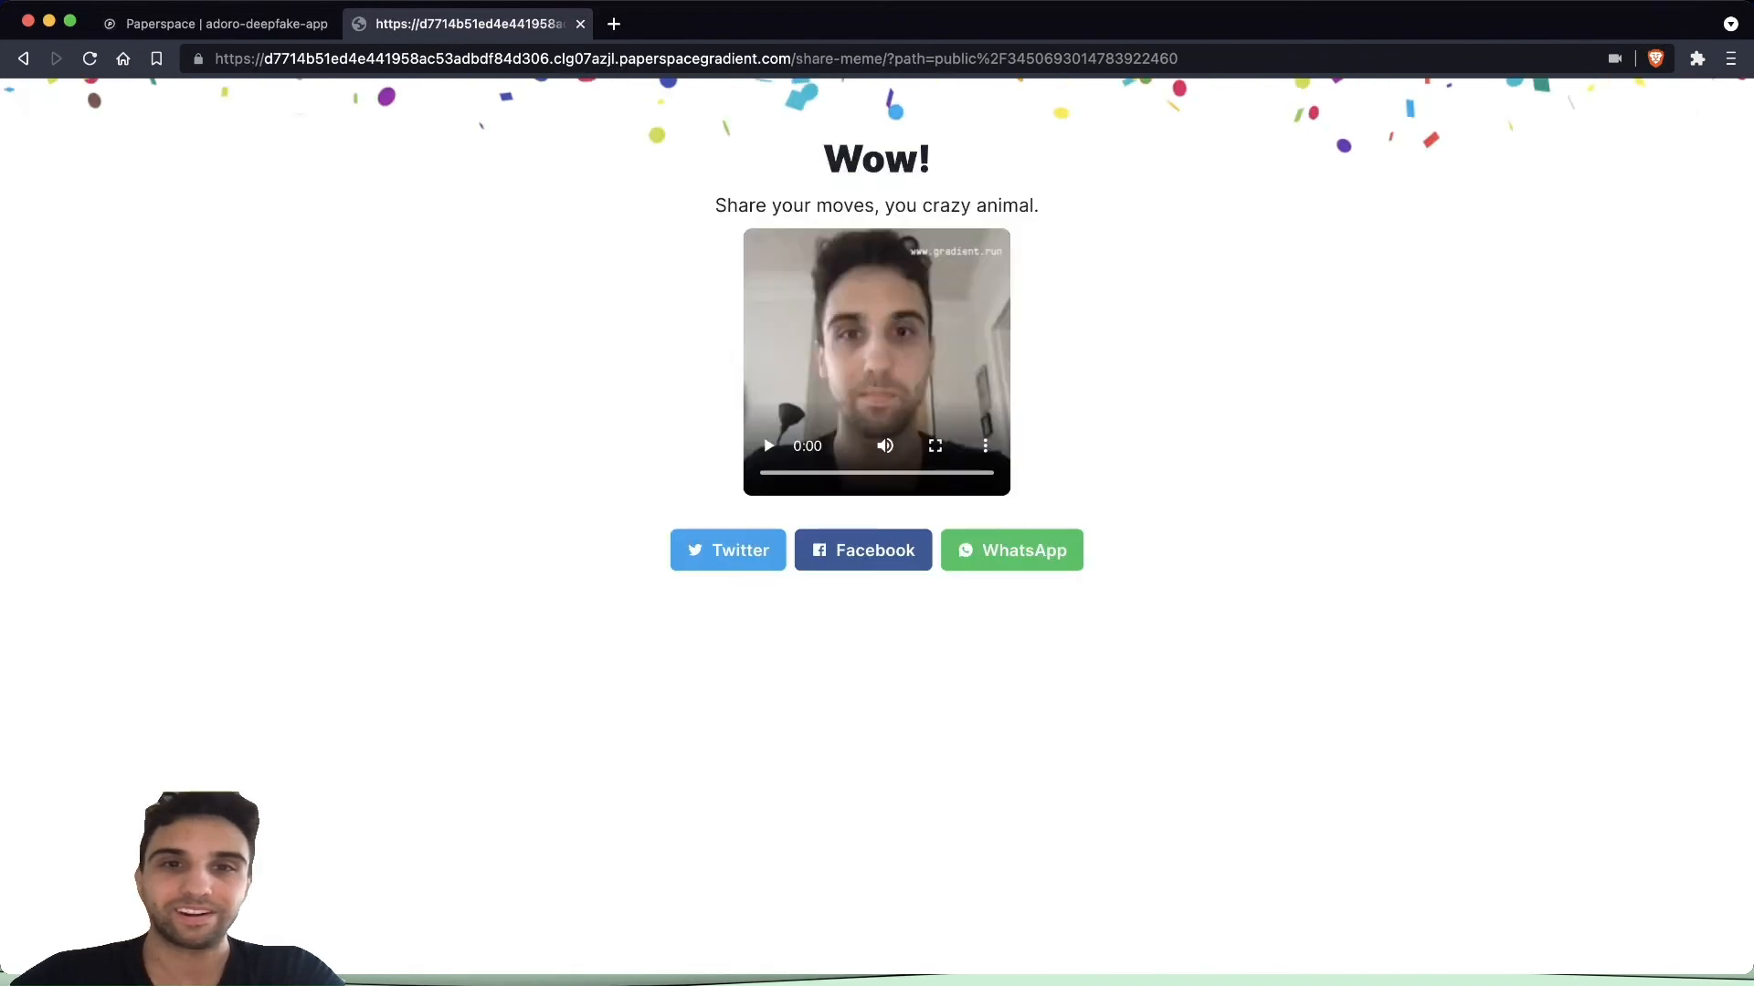
left_click(767, 445)
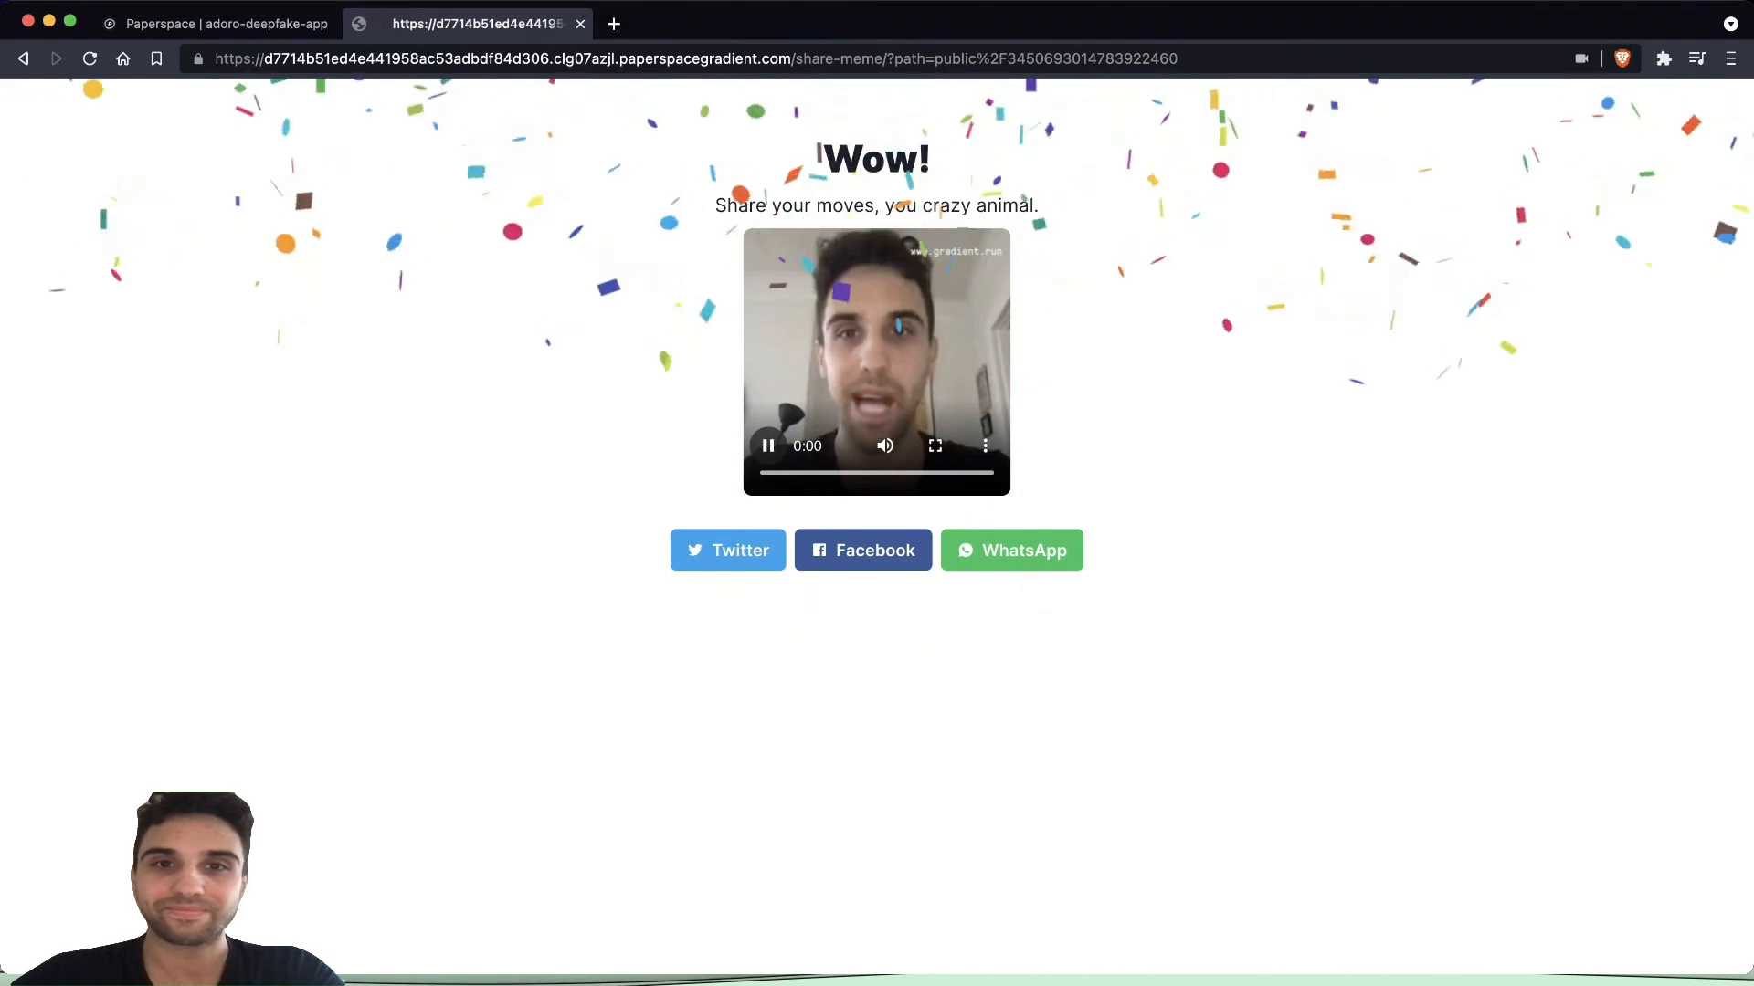